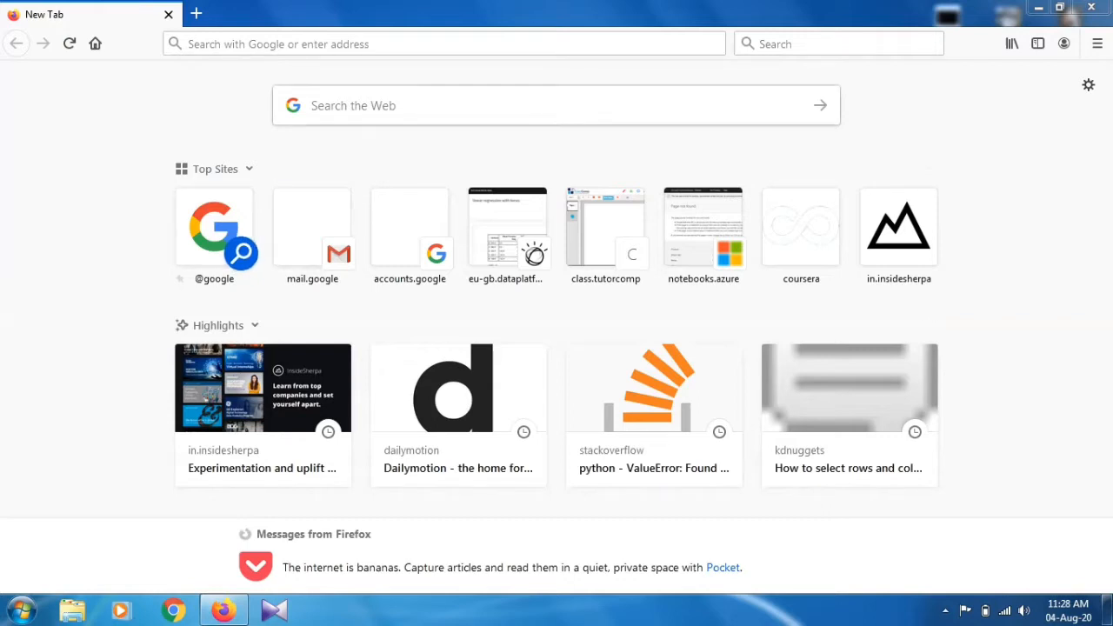
Search Google for 'azure notebooks' from a new Firefox tab using the suggestion
{"action": "left_click", "coordinate": [547, 106]}
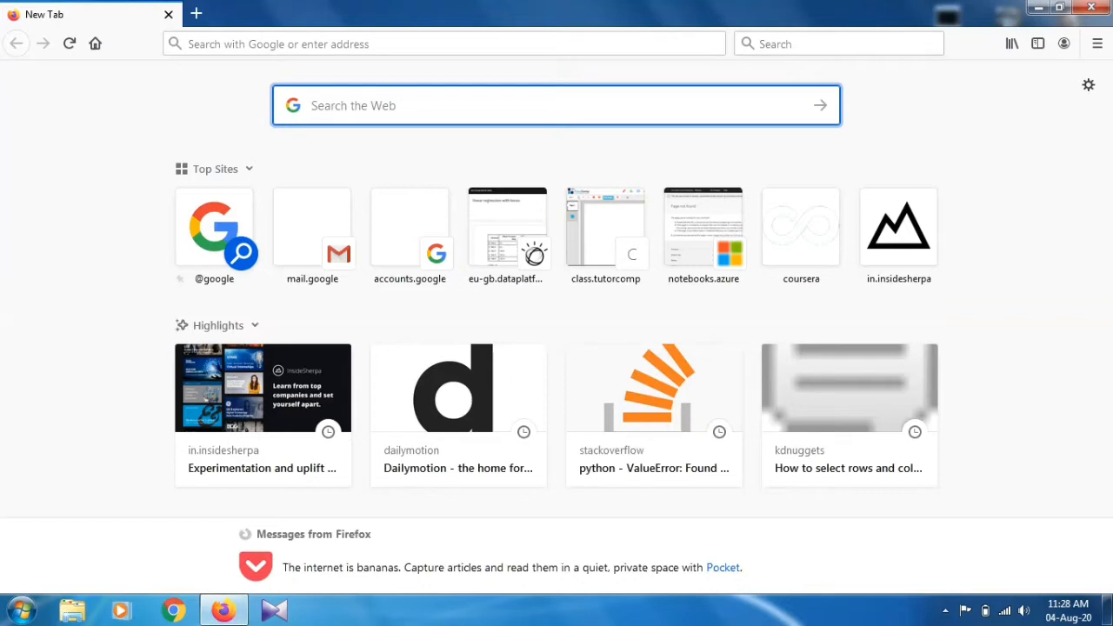
{"action": "left_click", "coordinate": [555, 105]}
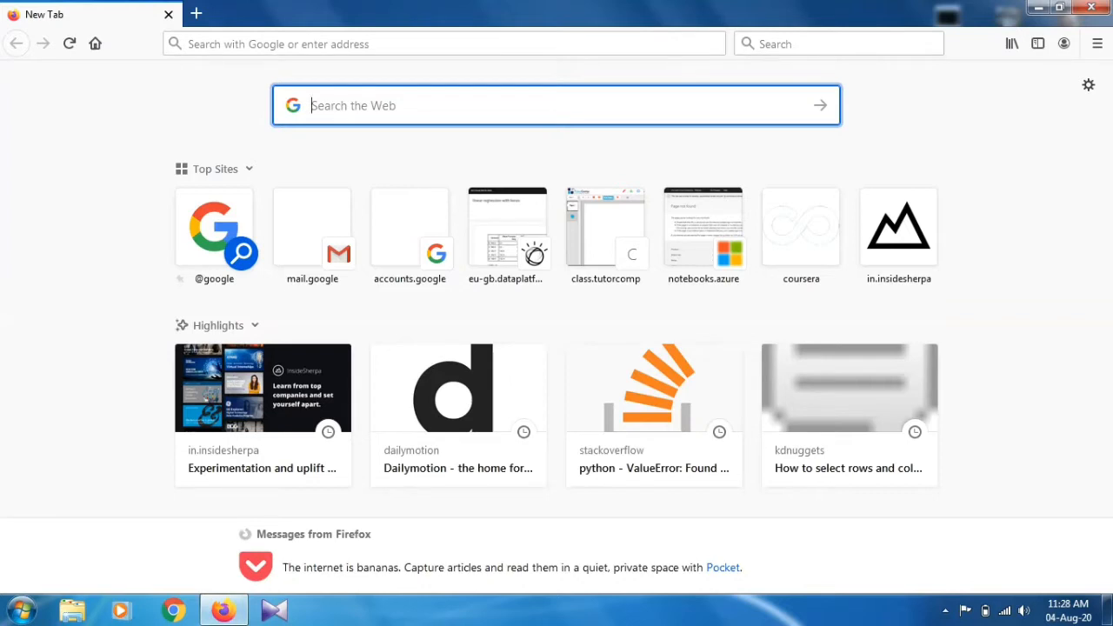
{"action": "type", "text": "azure noteb"}
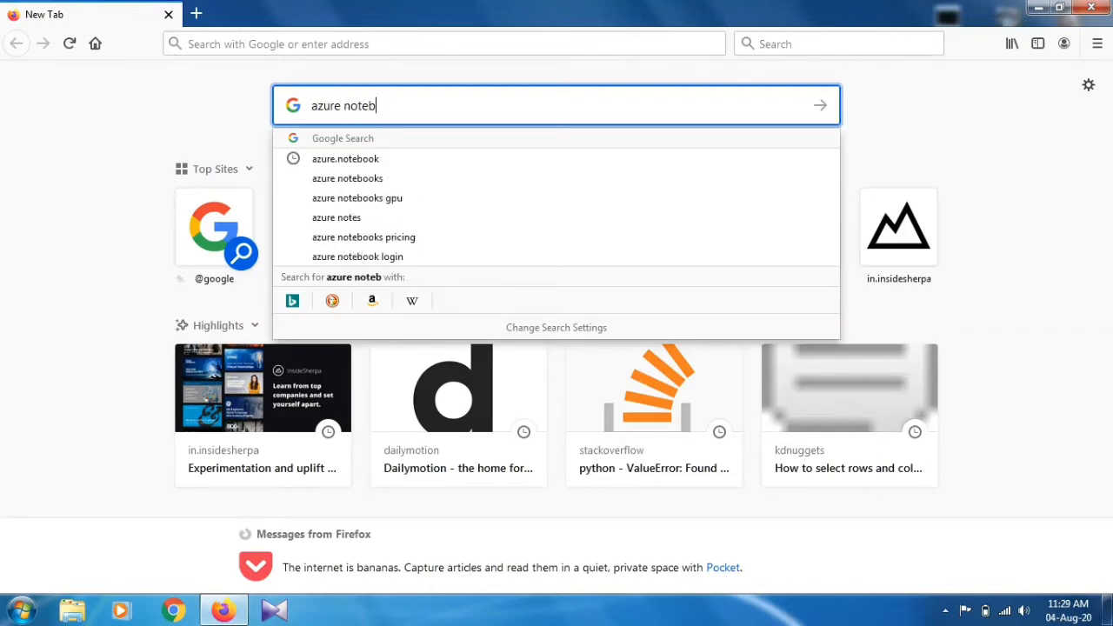
{"action": "left_click", "coordinate": [347, 178]}
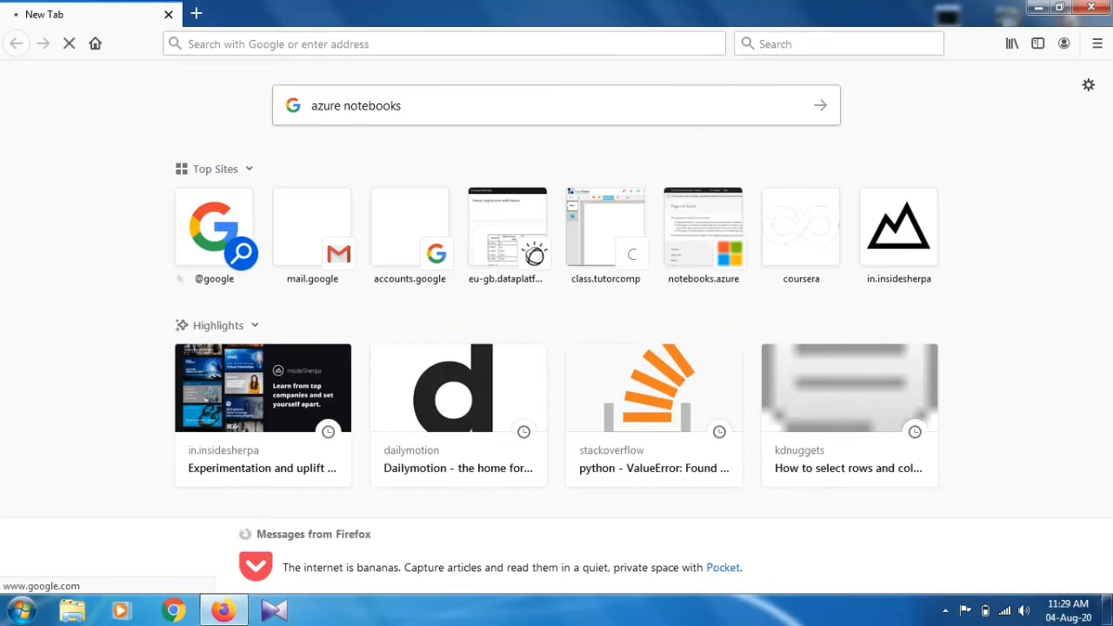
{"action": "left_click", "coordinate": [818, 105]}
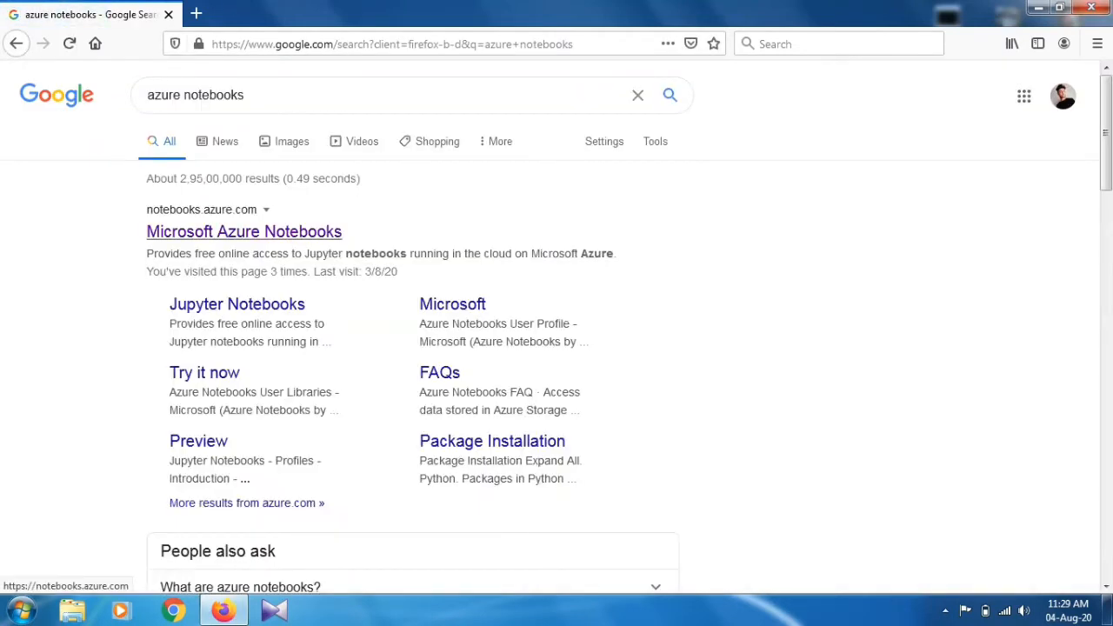
Follow the top 'Microsoft Azure Notebooks' Google result to its home page
{"action": "left_click", "coordinate": [243, 231]}
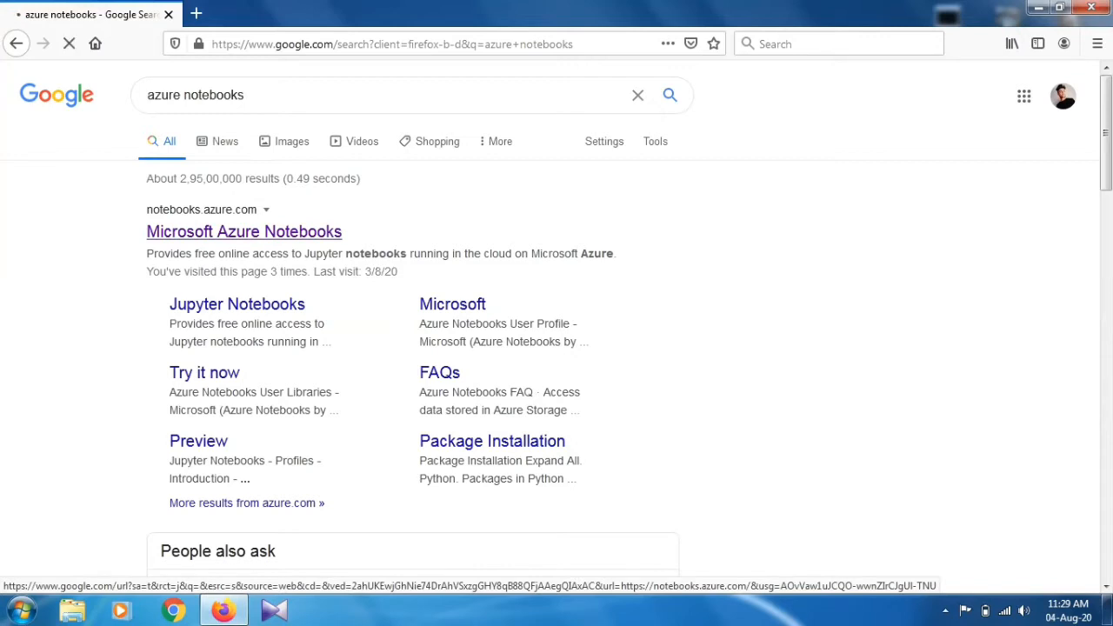
{"action": "left_click", "coordinate": [244, 231]}
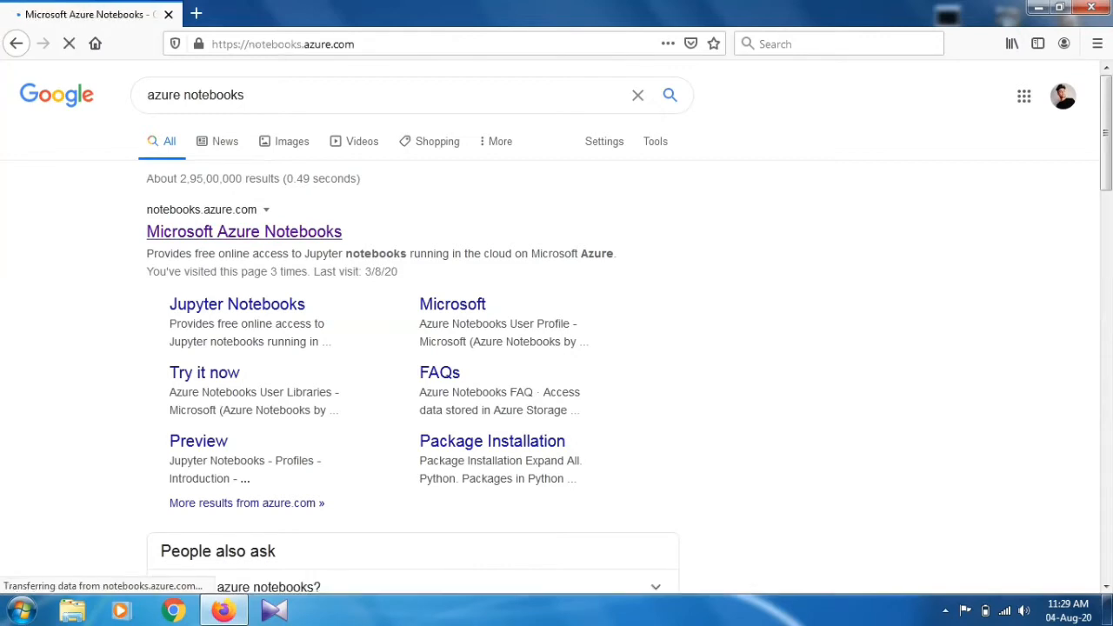
{"action": "left_click", "coordinate": [244, 232]}
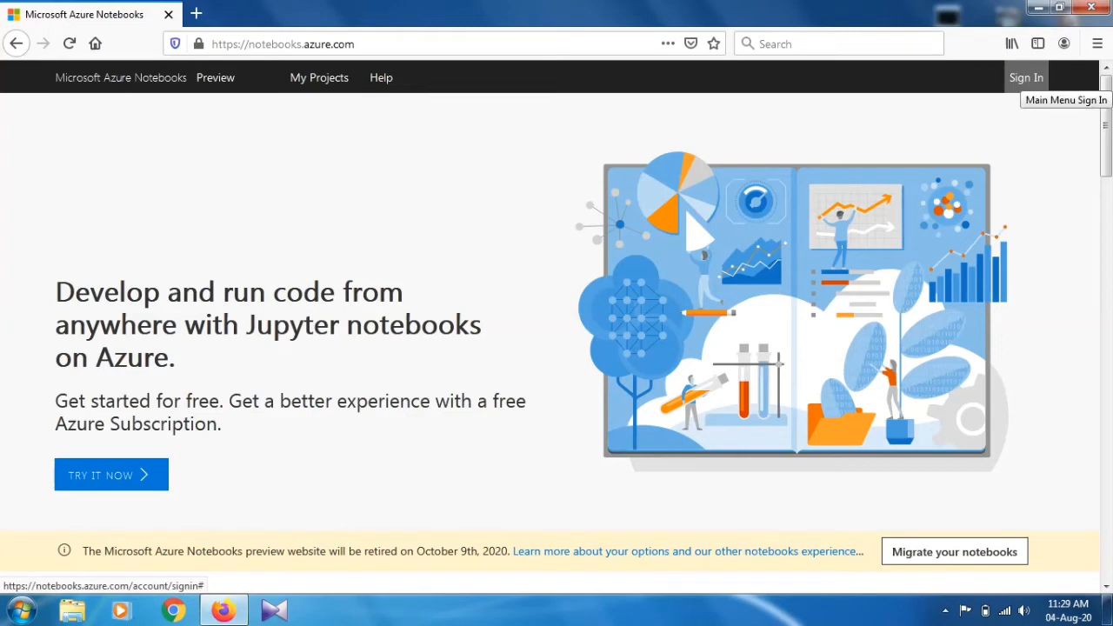
Start signing in and enter the account email address
{"action": "left_click", "coordinate": [1025, 78]}
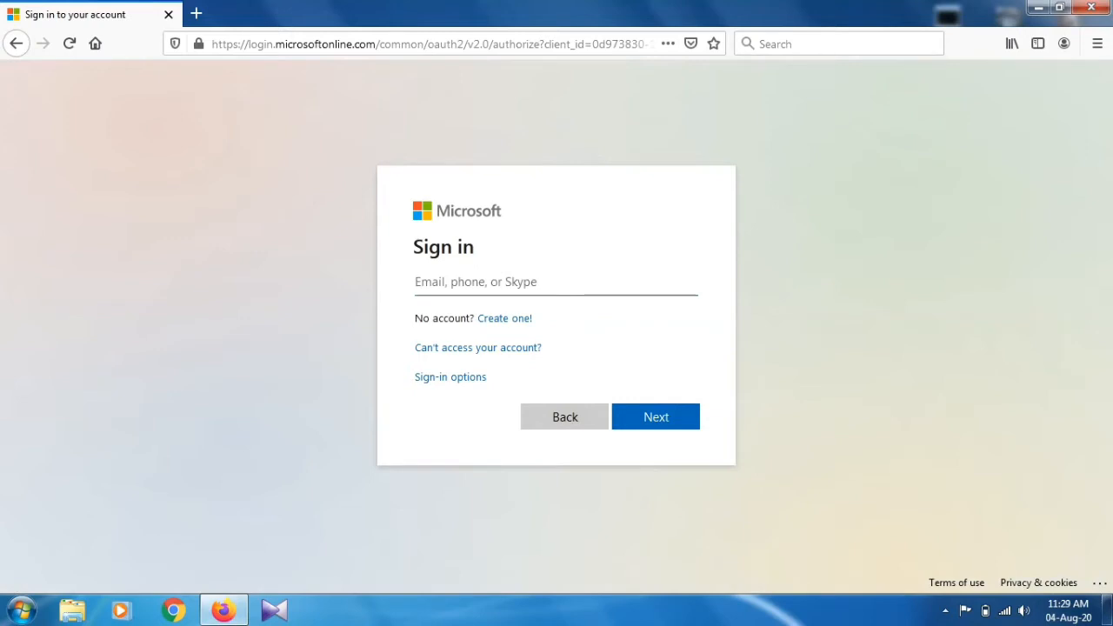
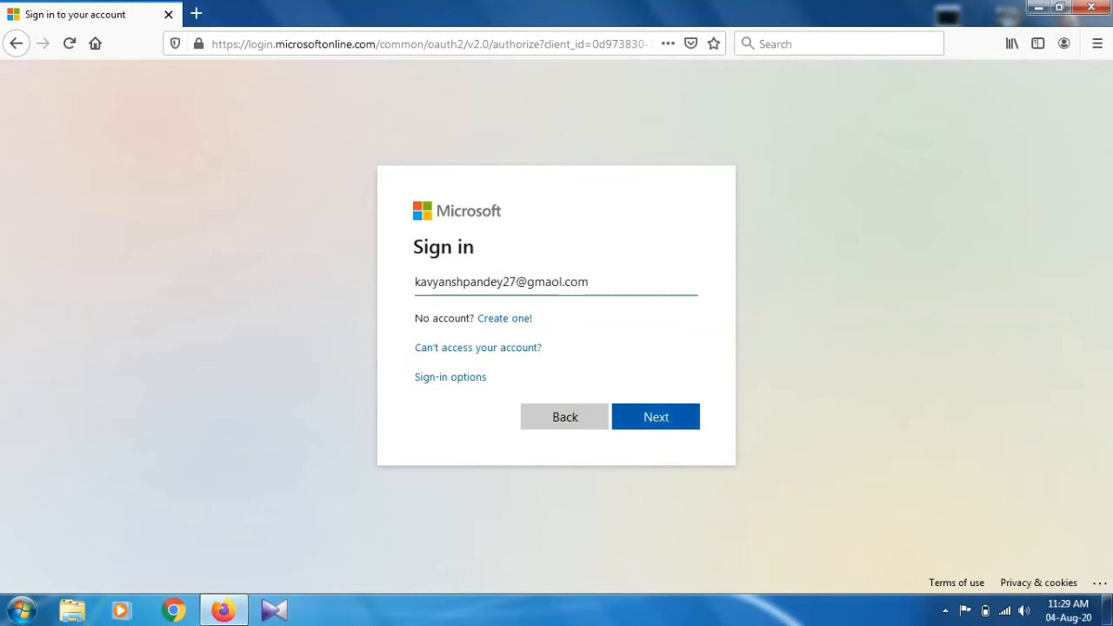
Correct the email typo, submit the address, and enter the password
{"action": "left_click", "coordinate": [655, 416]}
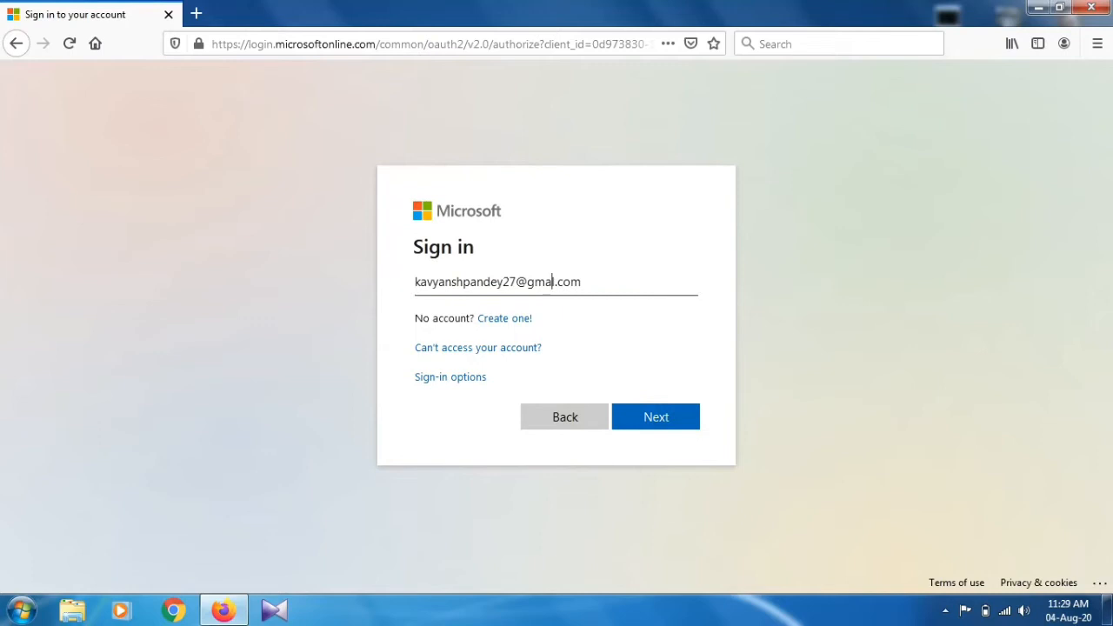
{"action": "left_click", "coordinate": [655, 416]}
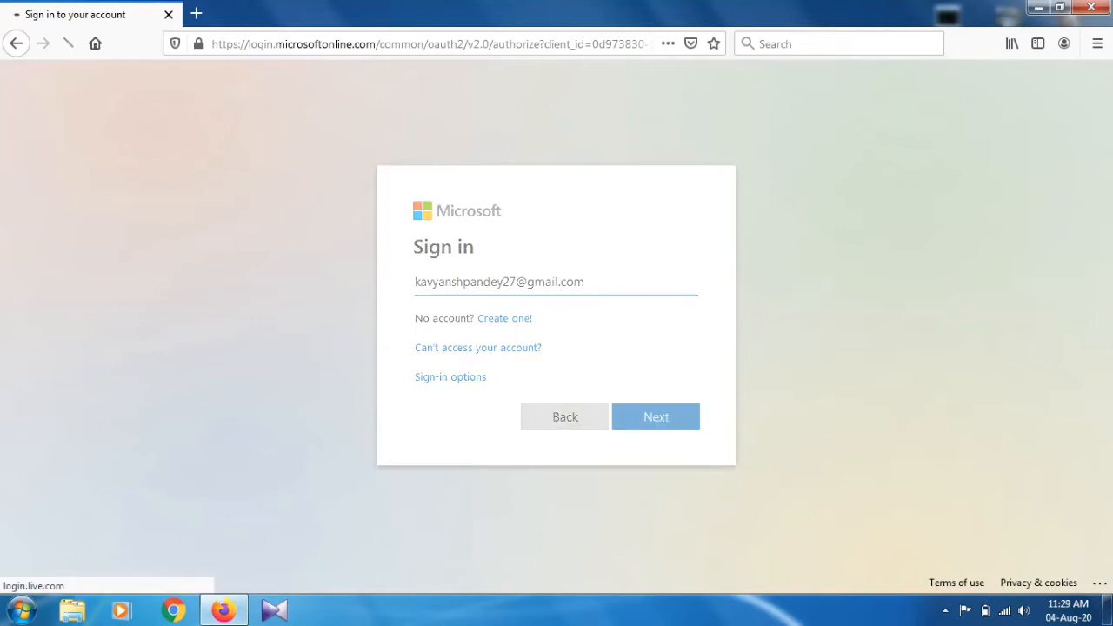
{"action": "left_click", "coordinate": [655, 416]}
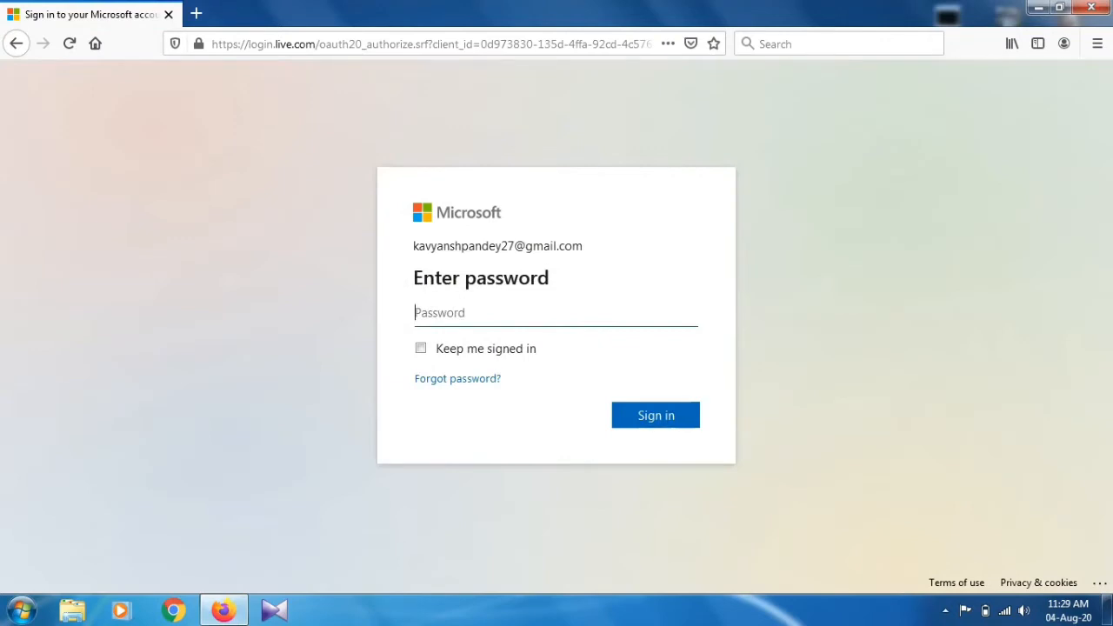
{"action": "type", "text": "•"}
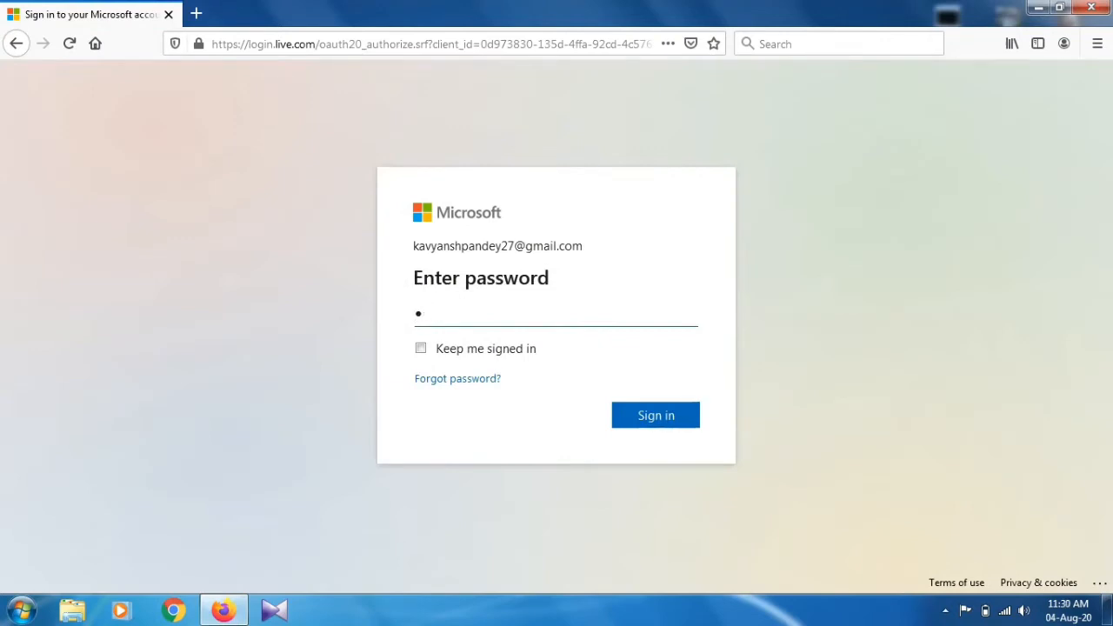
{"action": "type", "text": "•"}
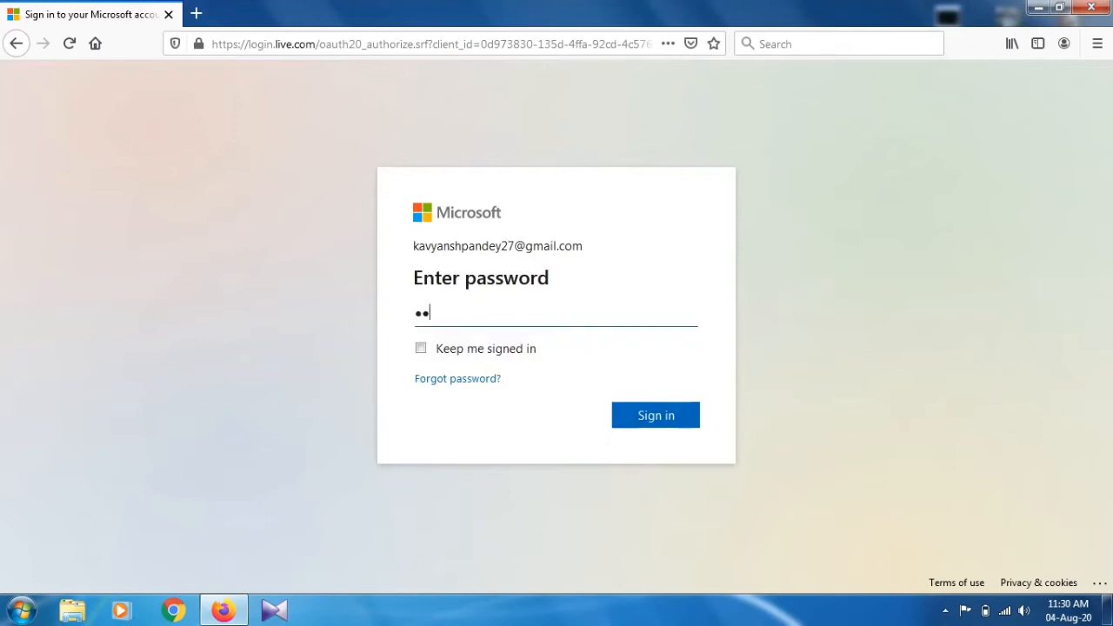
{"action": "type", "text": "***"}
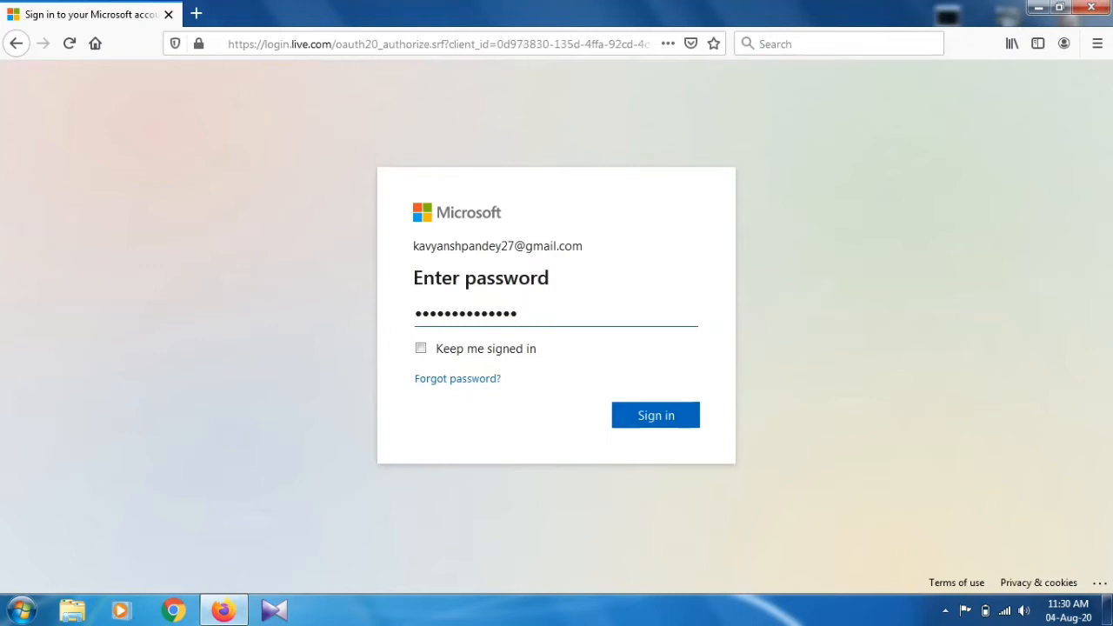
Submit the password, decline saving the login, and view My Projects
{"action": "left_click", "coordinate": [655, 414]}
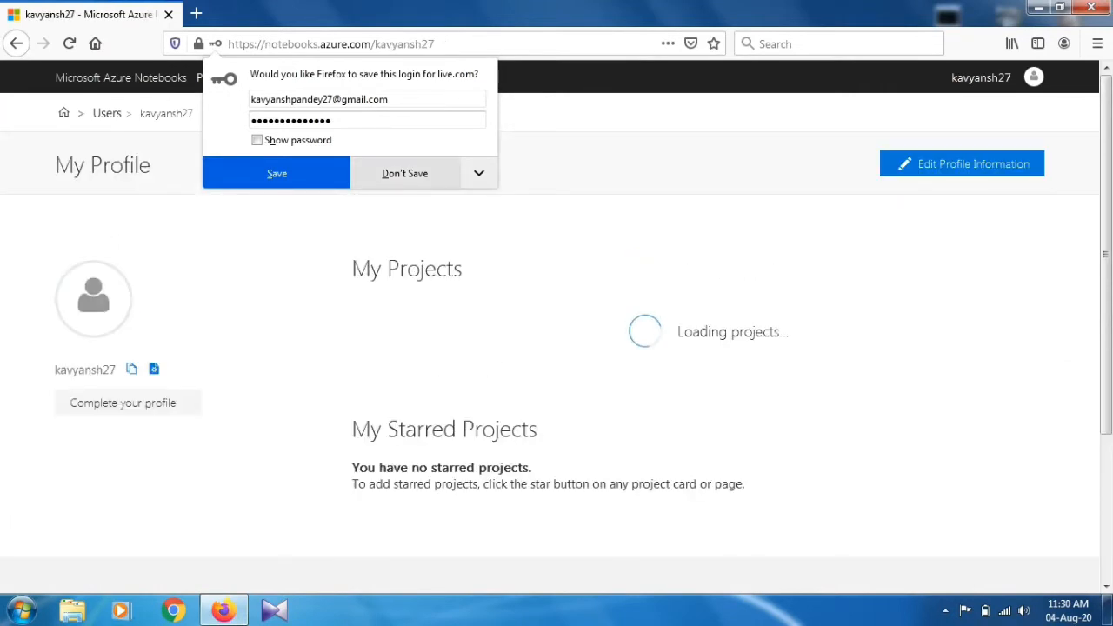
{"action": "left_click", "coordinate": [404, 173]}
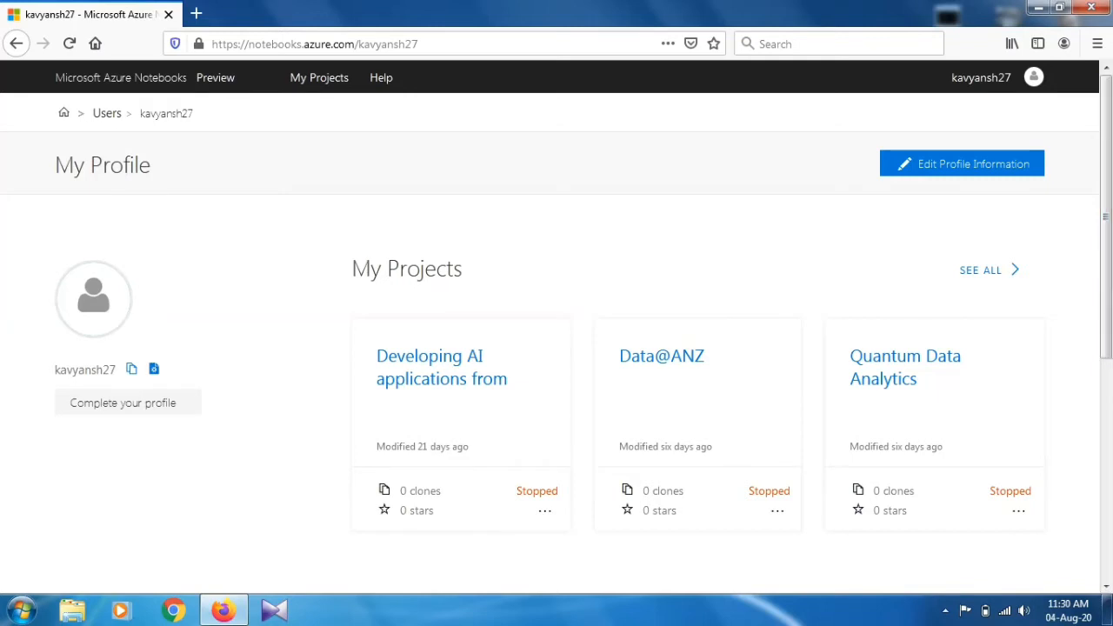
{"action": "left_click", "coordinate": [319, 78]}
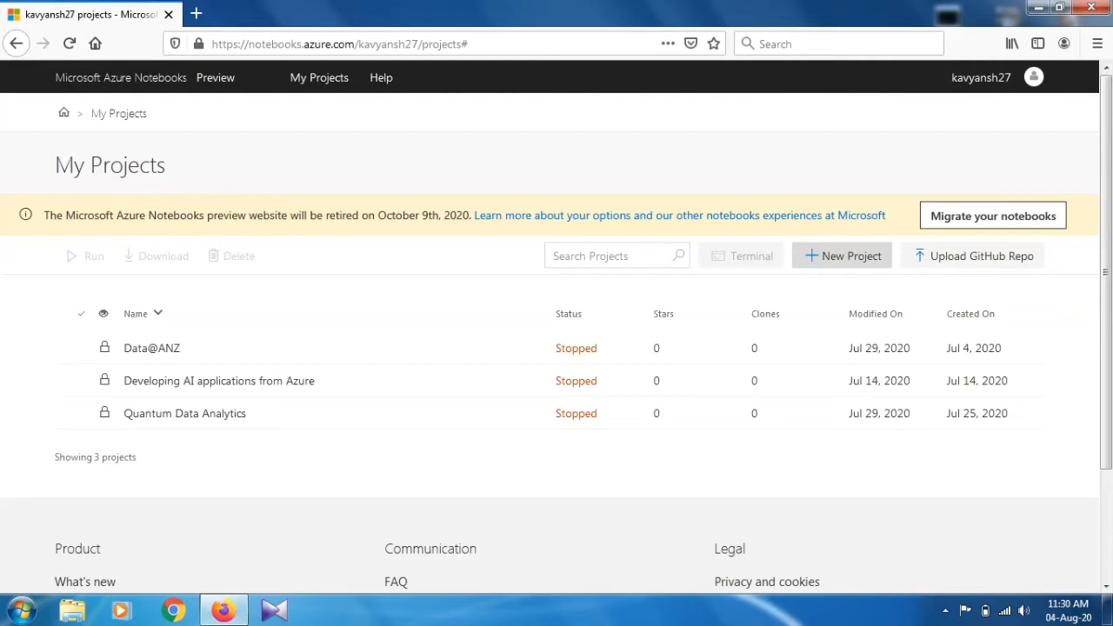
Create a new project named 'sample' that includes a README file
{"action": "left_click", "coordinate": [841, 256]}
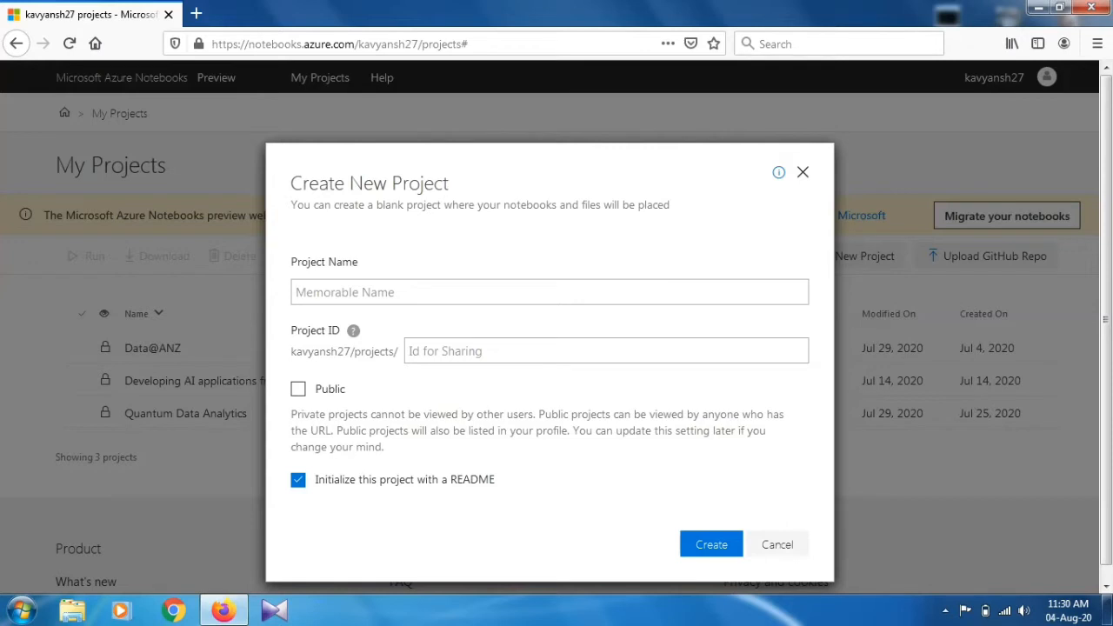
{"action": "left_click", "coordinate": [710, 544]}
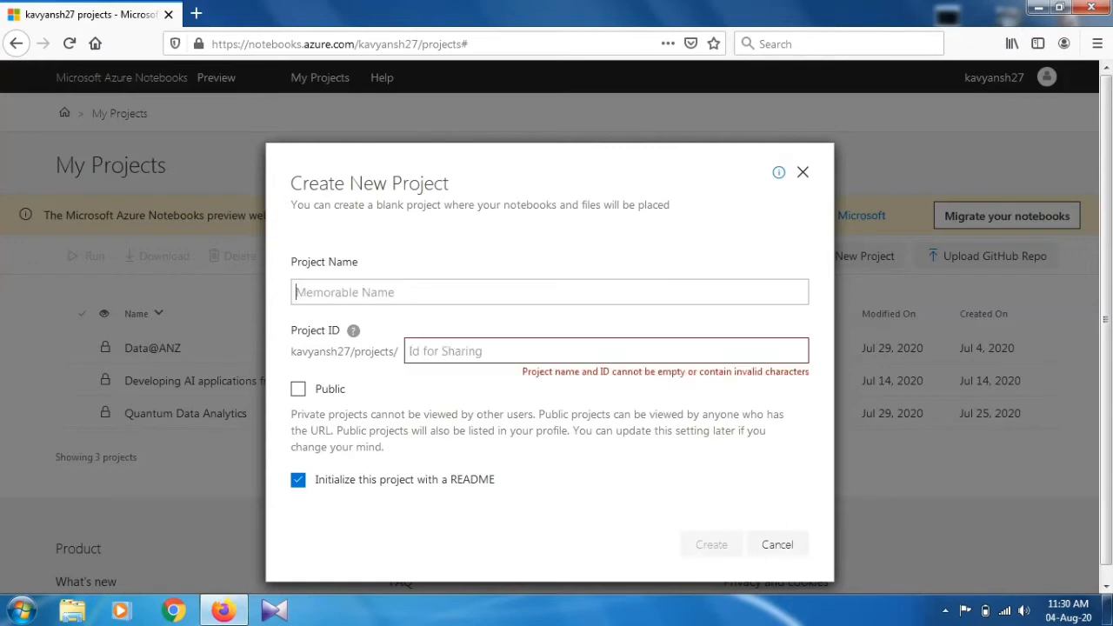
{"action": "type", "text": "sampler"}
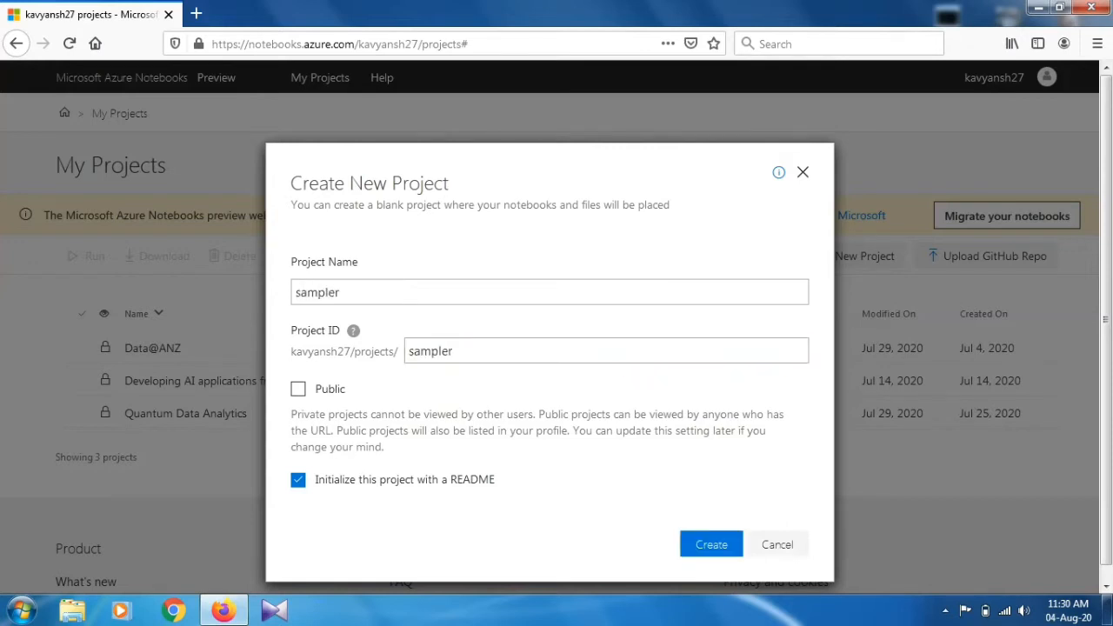
{"action": "key", "text": "Backspace"}
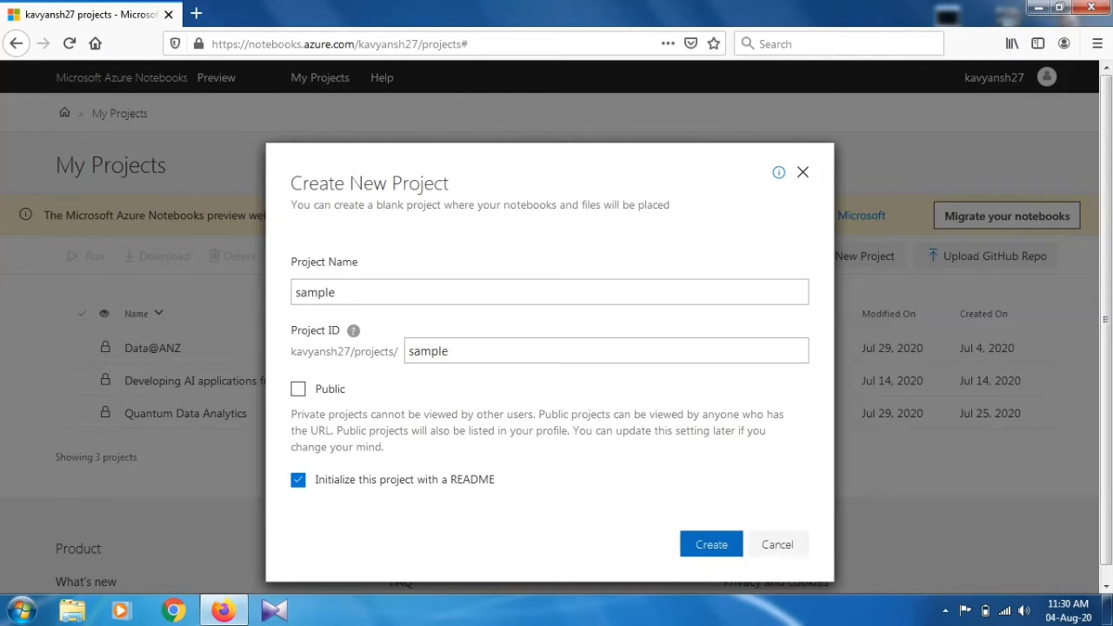
{"action": "left_click", "coordinate": [711, 545]}
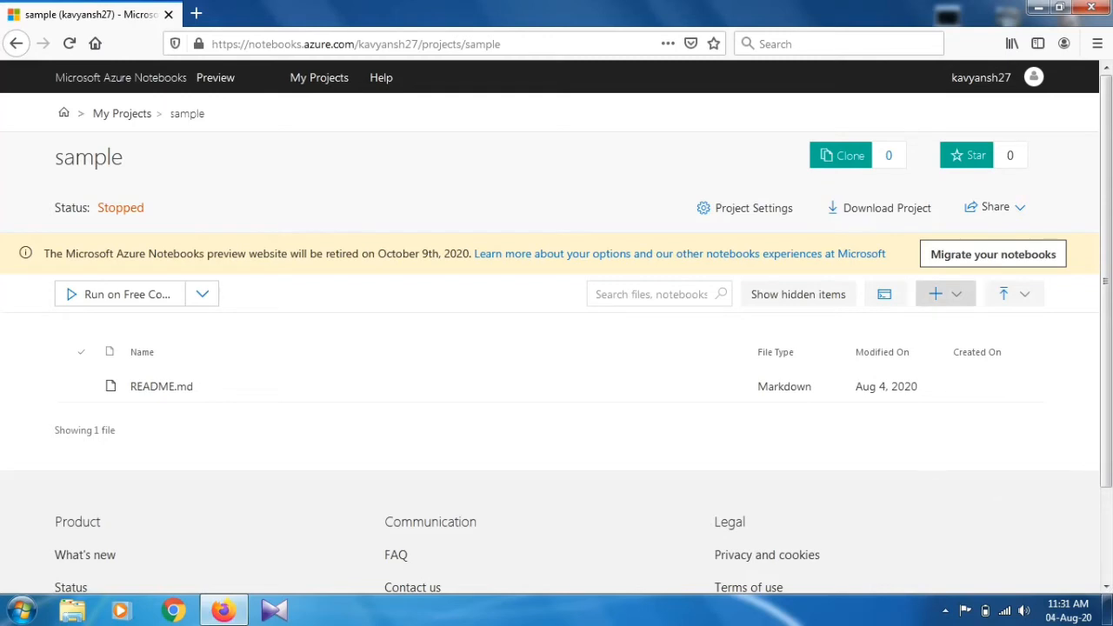
Add a Python 3.6 notebook item named 'sample notebook' to the project
{"action": "left_click", "coordinate": [935, 293]}
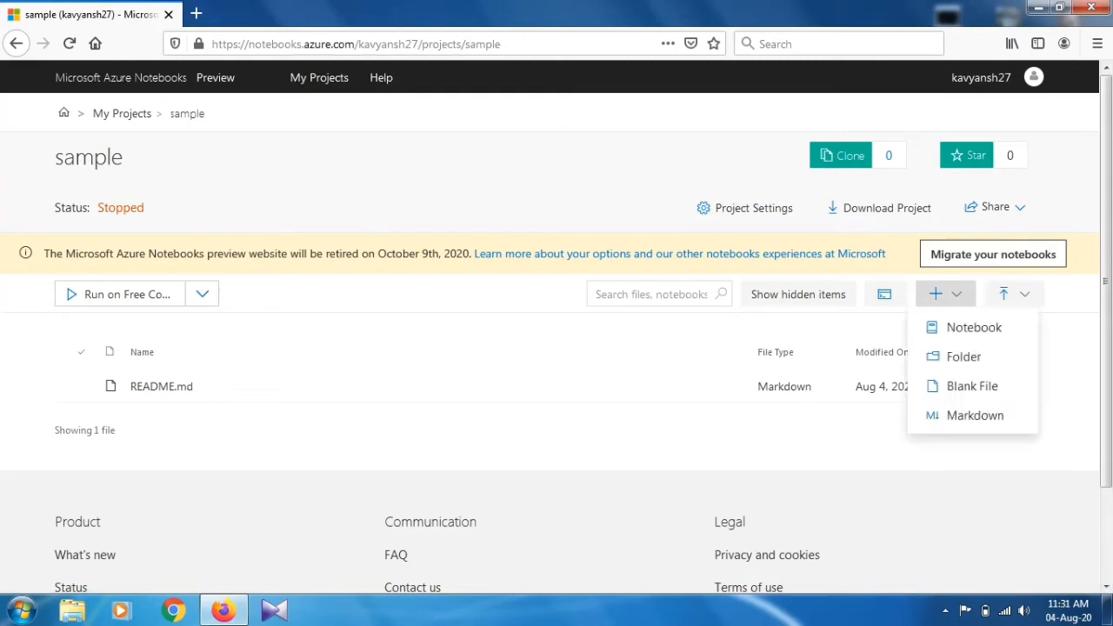
{"action": "left_click", "coordinate": [974, 327]}
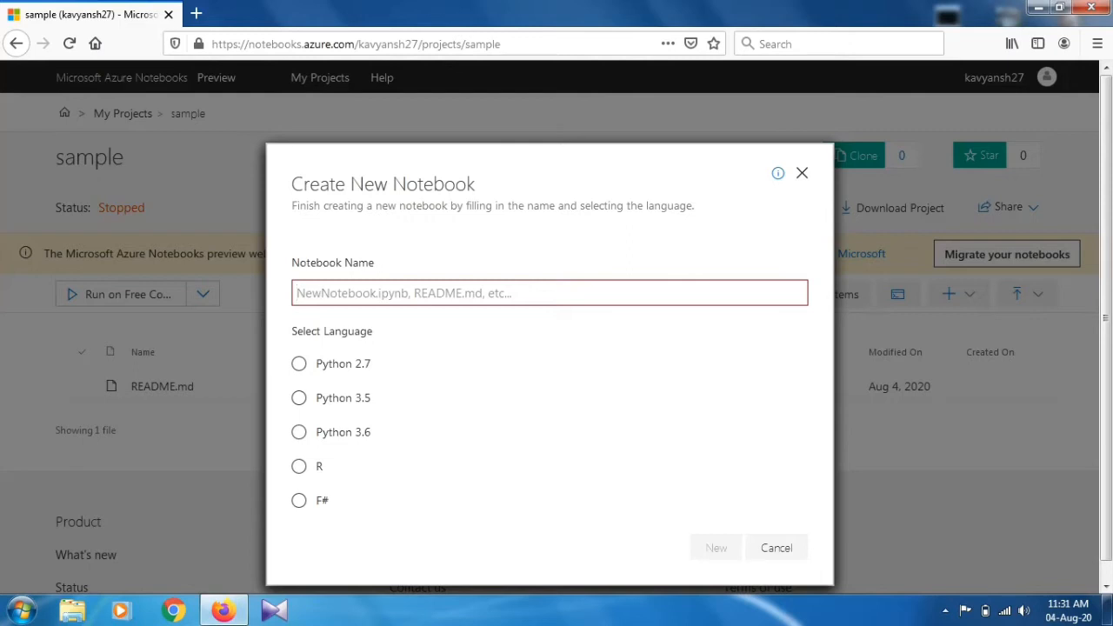
{"action": "left_click", "coordinate": [549, 293]}
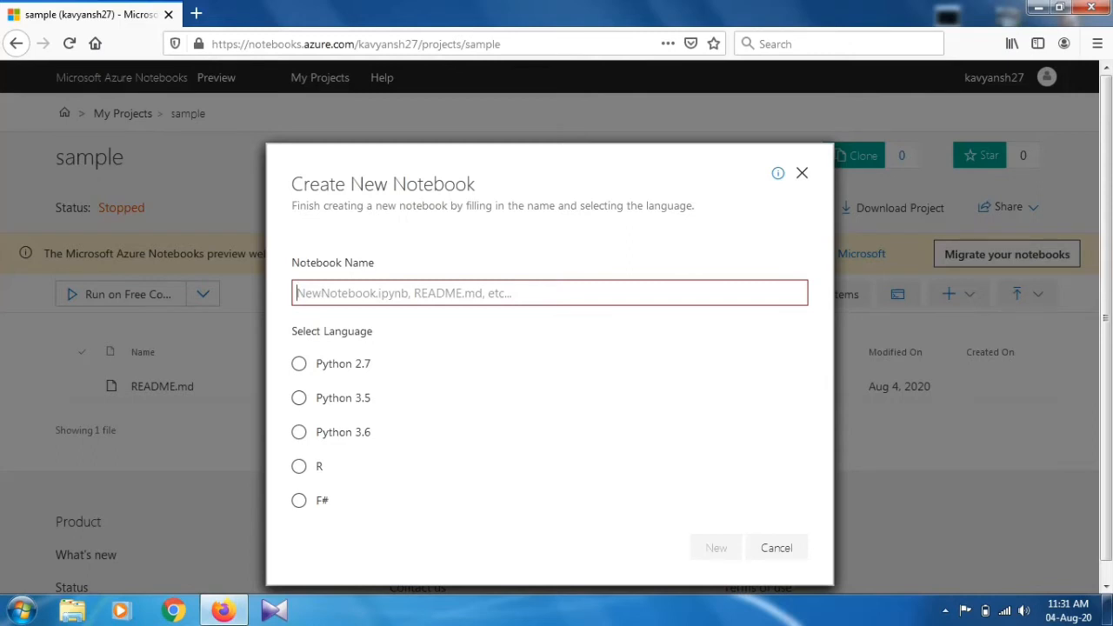
{"action": "left_click", "coordinate": [298, 432]}
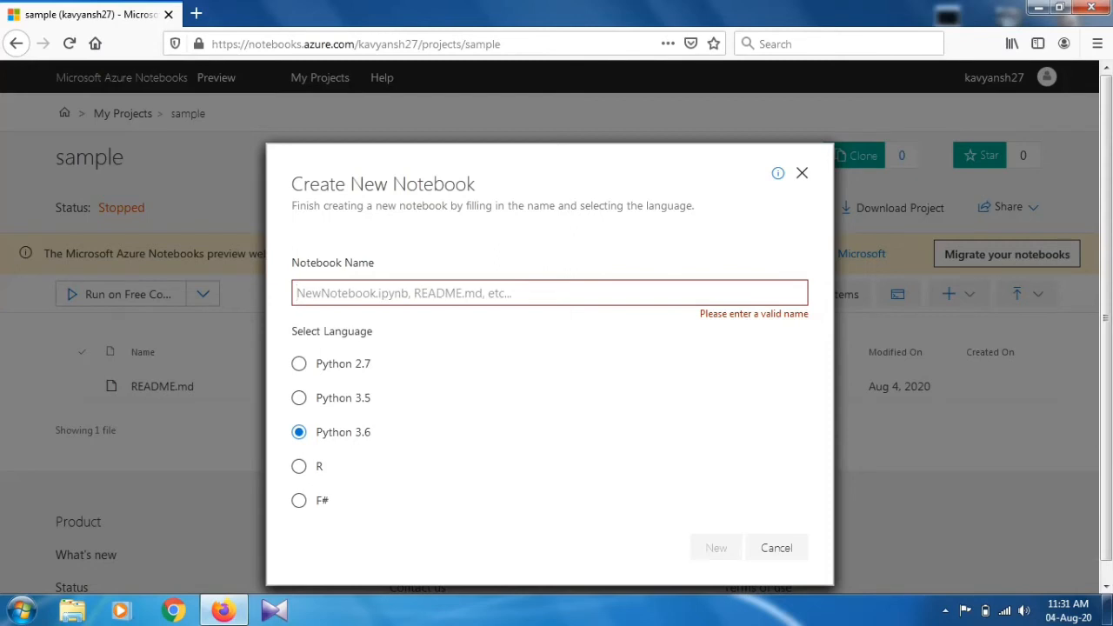
{"action": "type", "text": "s"}
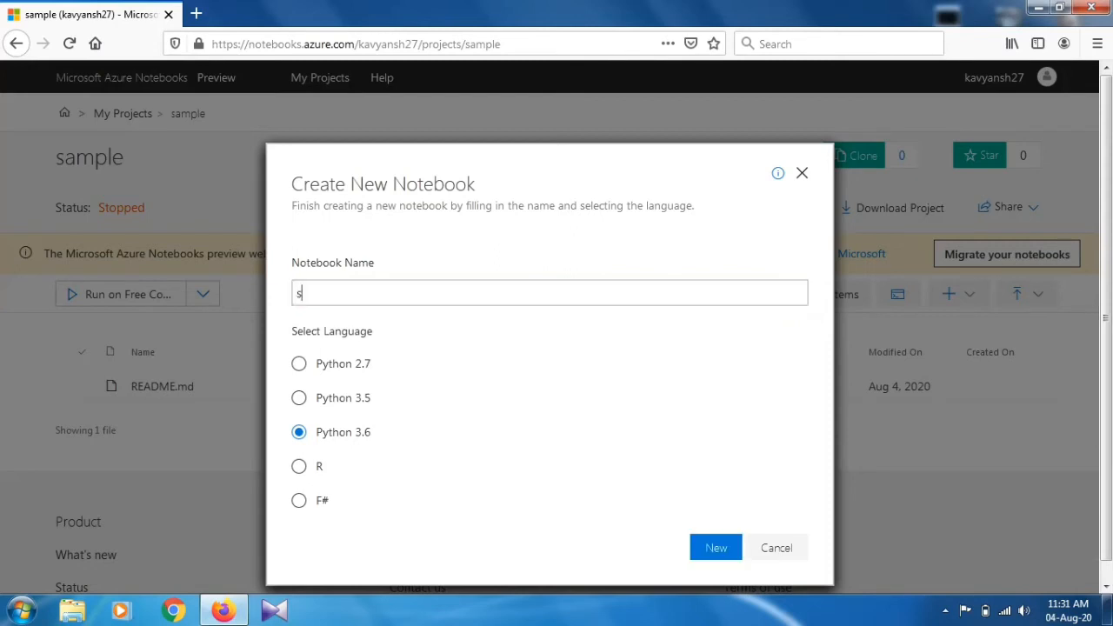
{"action": "type", "text": "ample noteb"}
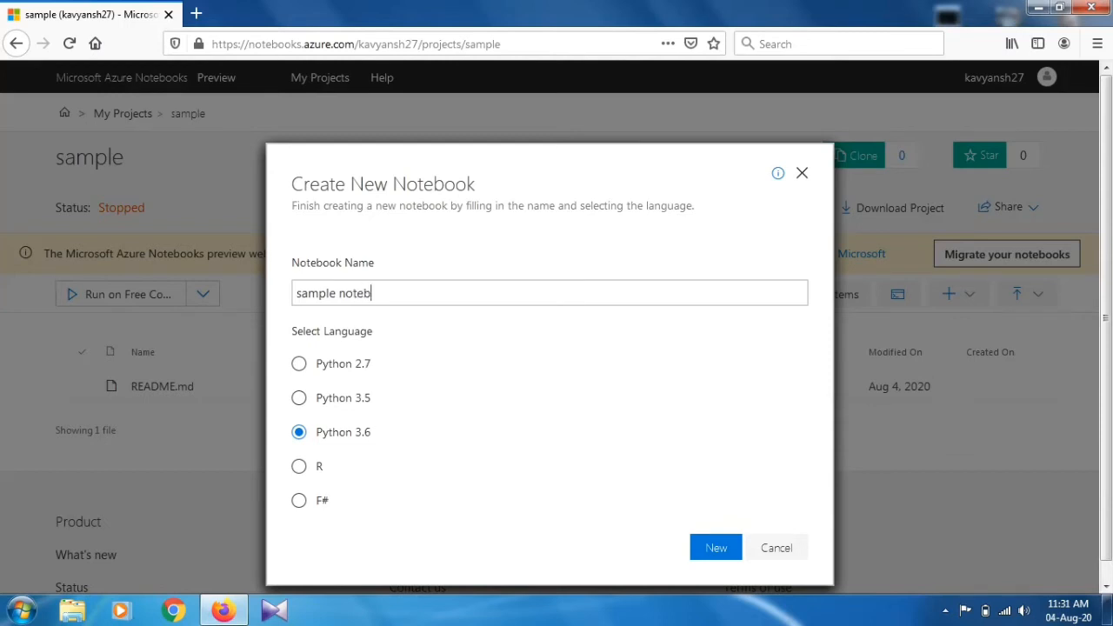
{"action": "type", "text": "ook"}
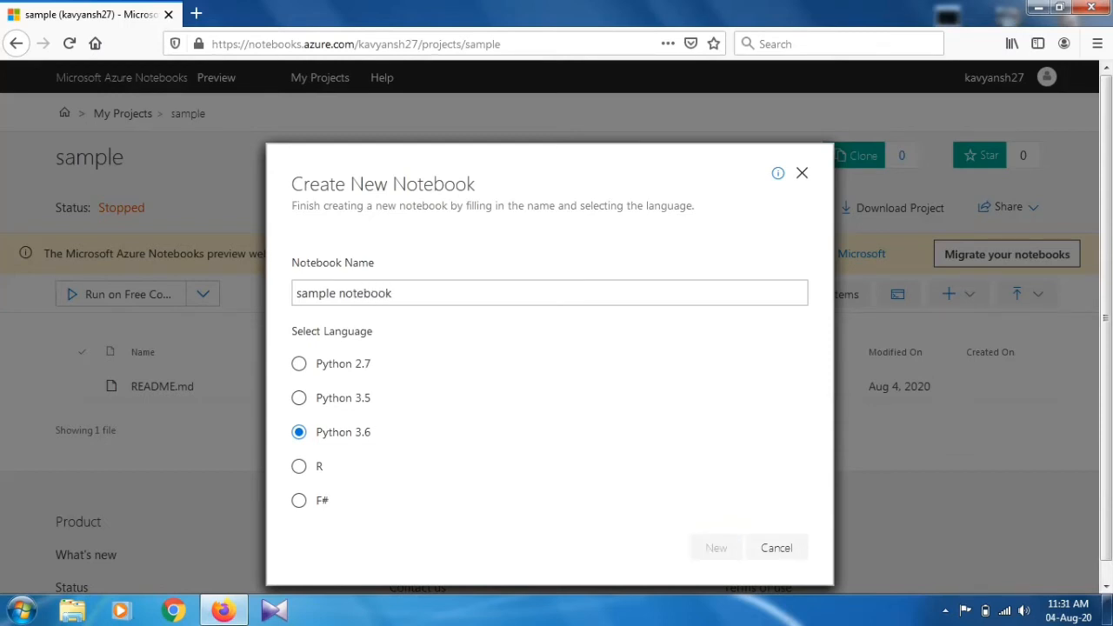
{"action": "left_click", "coordinate": [716, 548]}
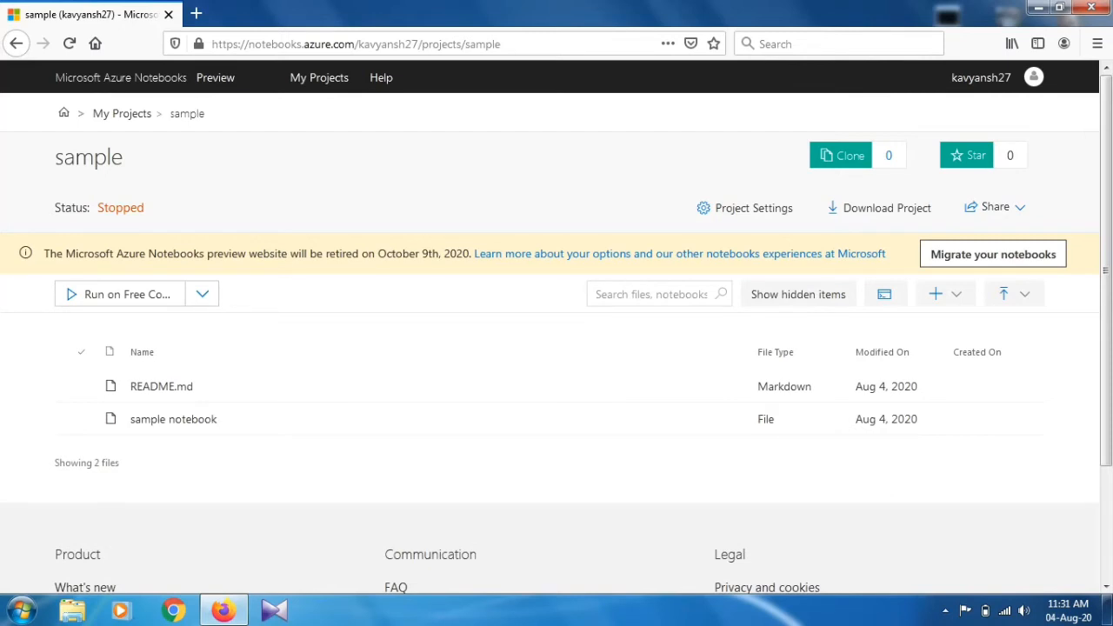
{"action": "mouse_move", "coordinate": [173, 418]}
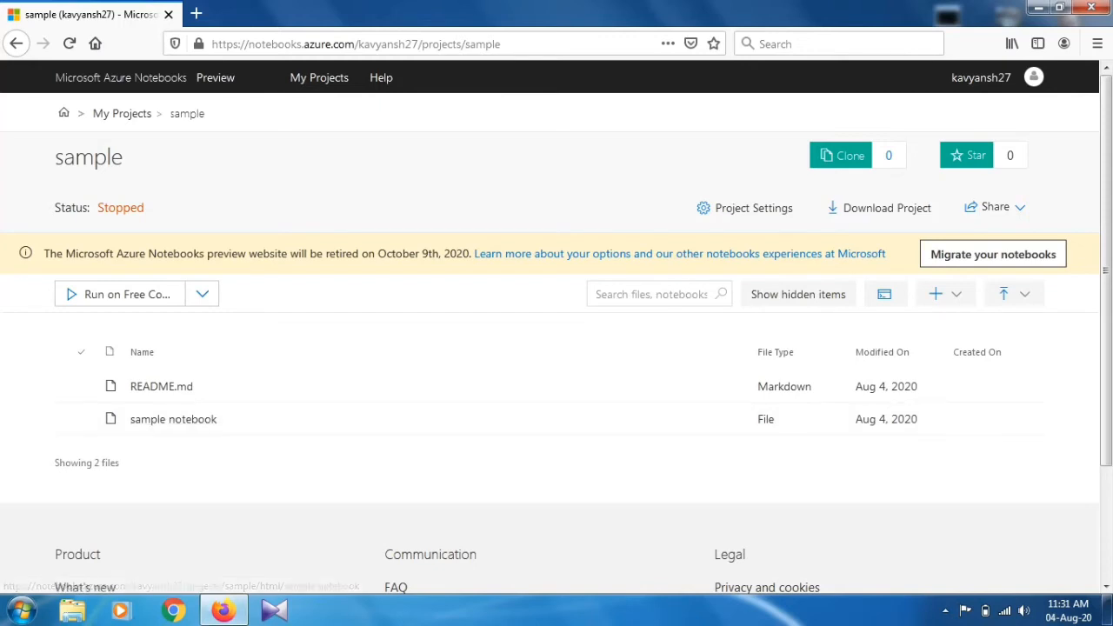
Add another Python 3.6 notebook, named 'sample notebook.ipynb' via the name suggestion
{"action": "left_click", "coordinate": [935, 293]}
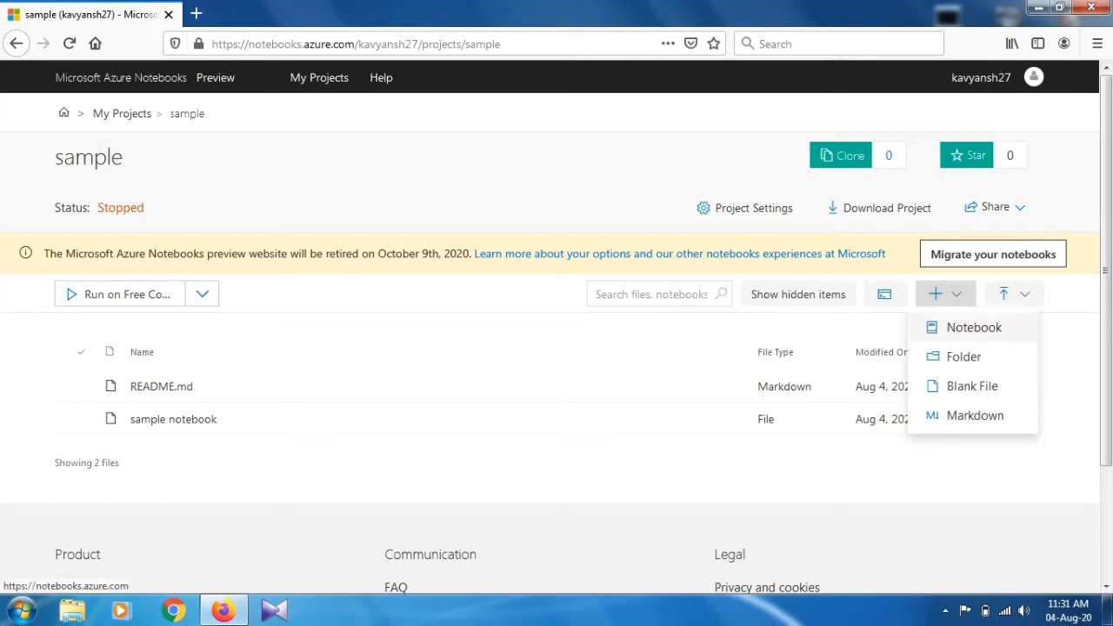
{"action": "left_click", "coordinate": [973, 326]}
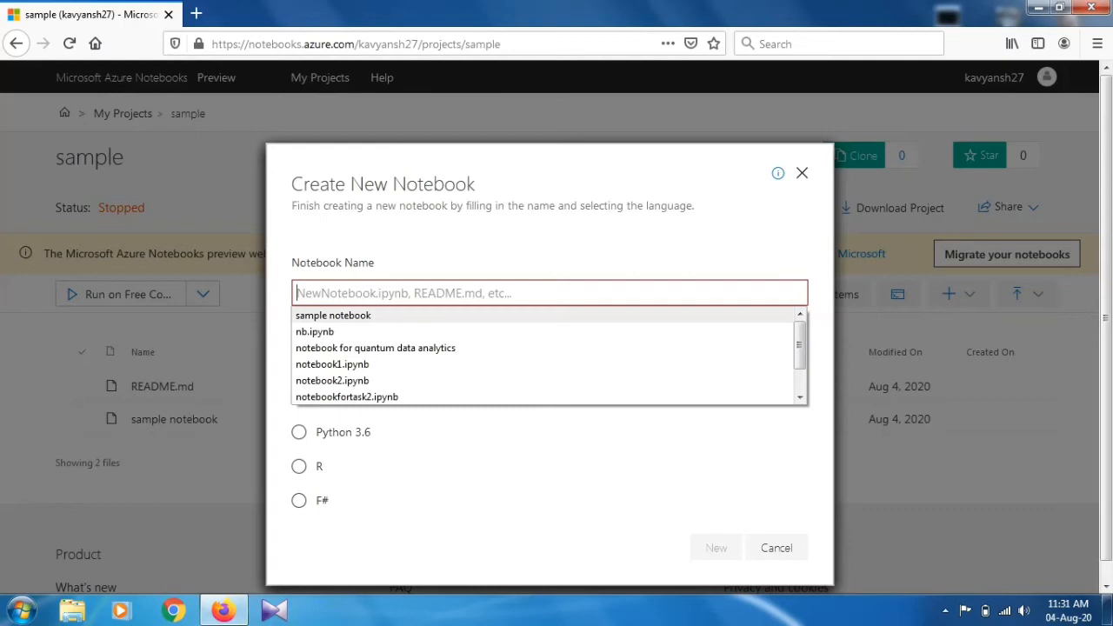
{"action": "left_click", "coordinate": [333, 315]}
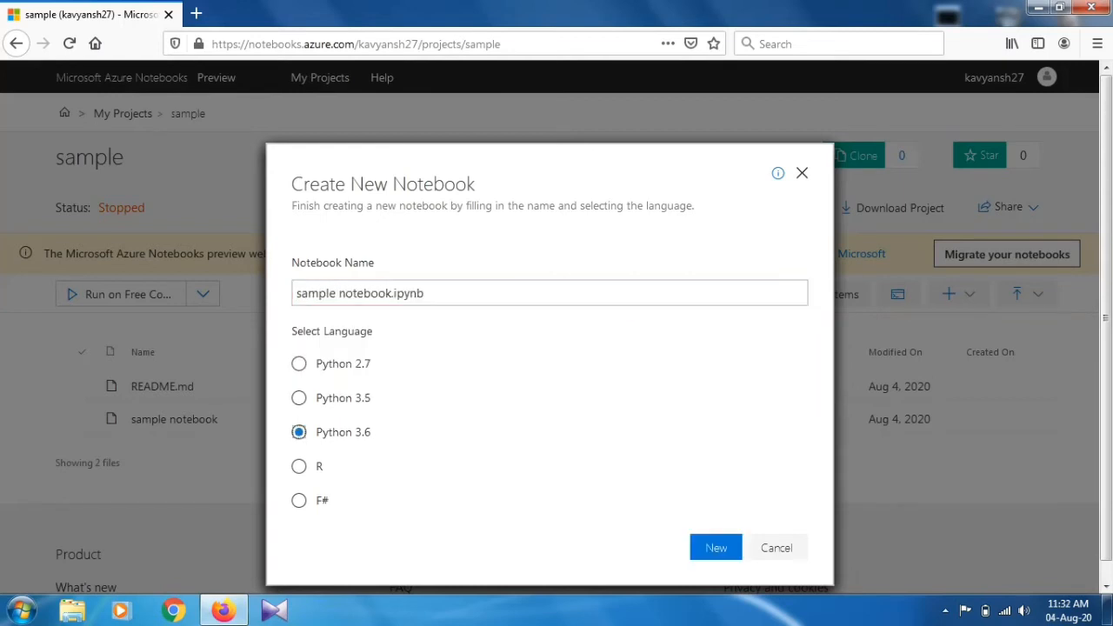
{"action": "left_click", "coordinate": [715, 547]}
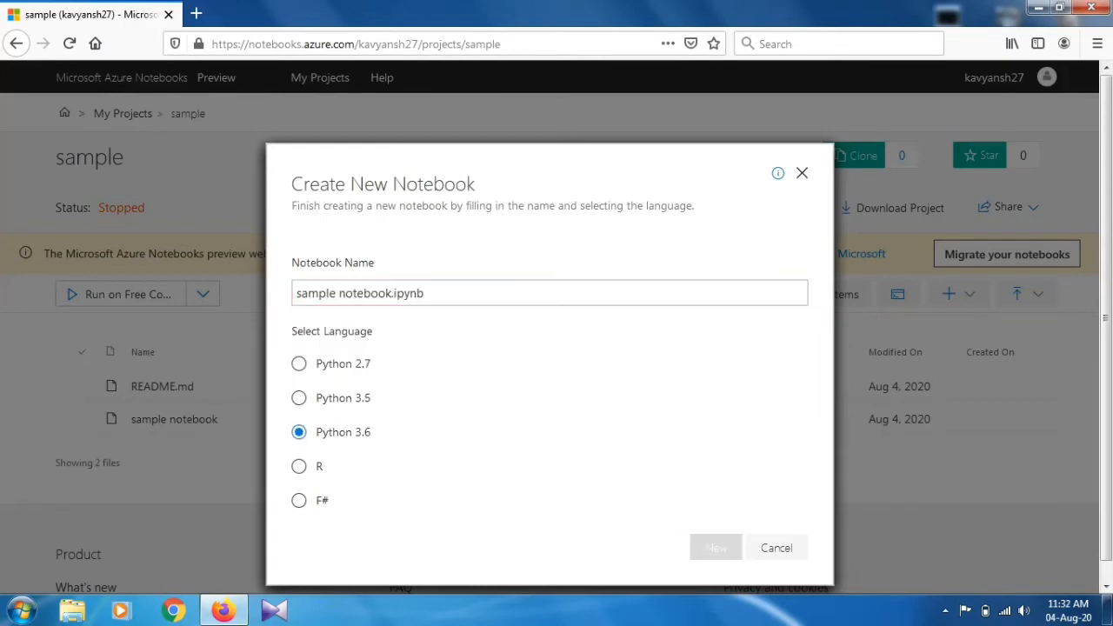
{"action": "left_click", "coordinate": [715, 547]}
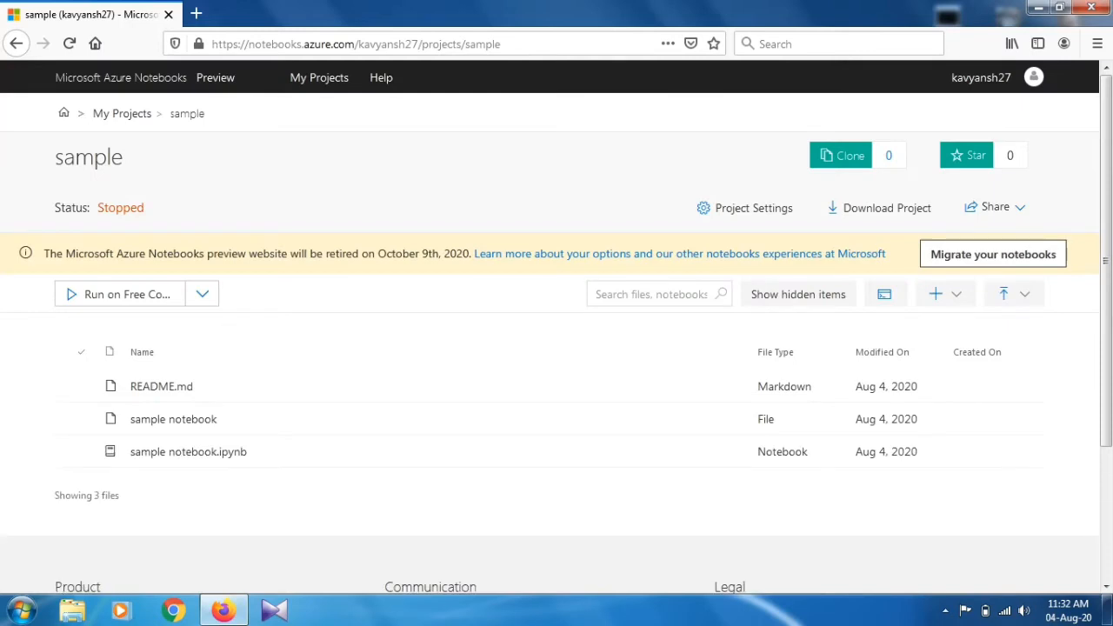
{"action": "mouse_move", "coordinate": [188, 451]}
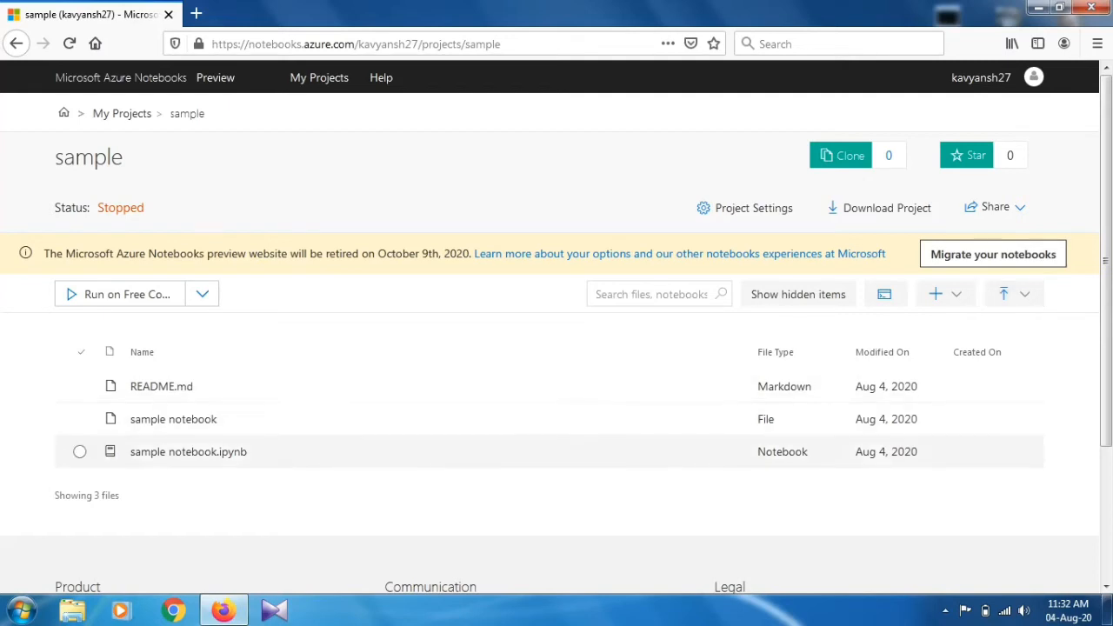
Open sample notebook.ipynb and dismiss the 'Waiting for your container' notice
{"action": "double_click", "coordinate": [188, 451]}
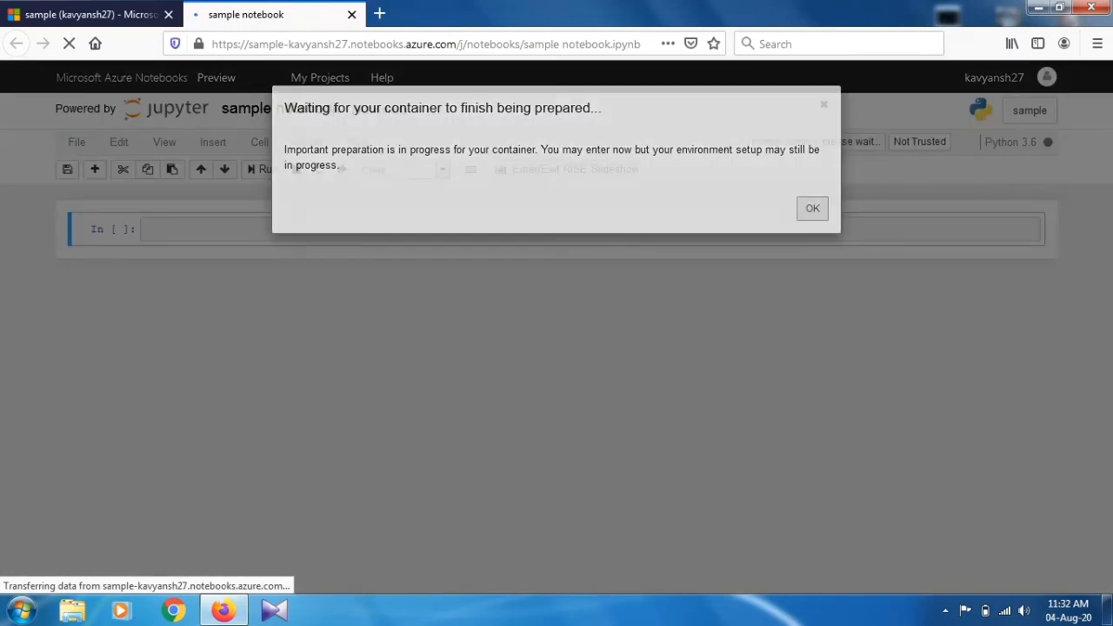
{"action": "left_click", "coordinate": [811, 208]}
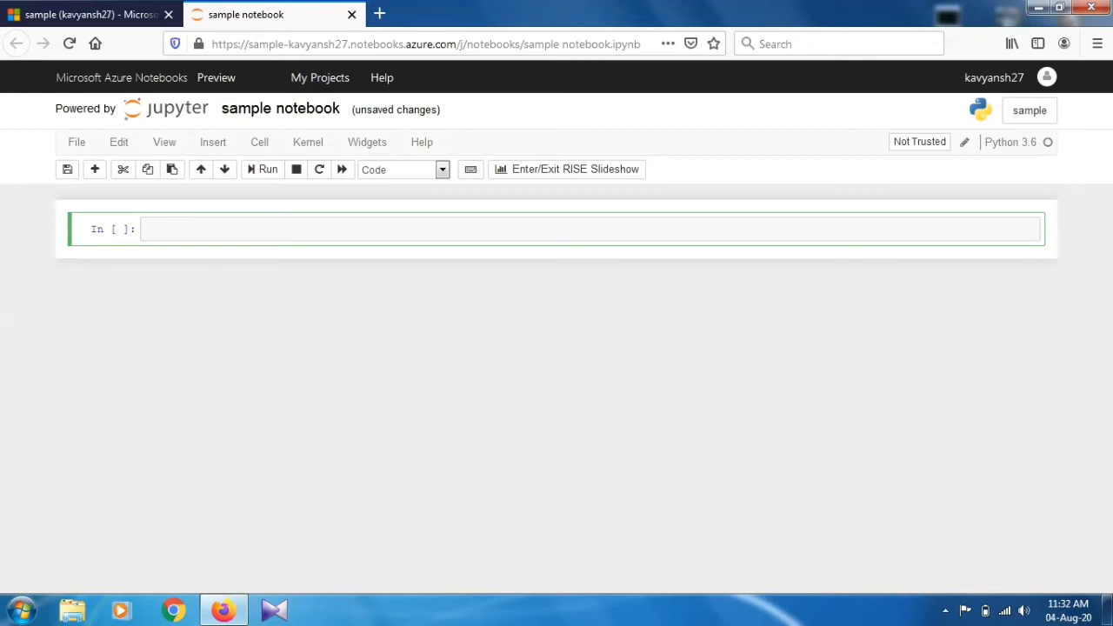
Write and run print("hello world") in the first cell, then select the new empty cell
{"action": "type", "text": "print()"}
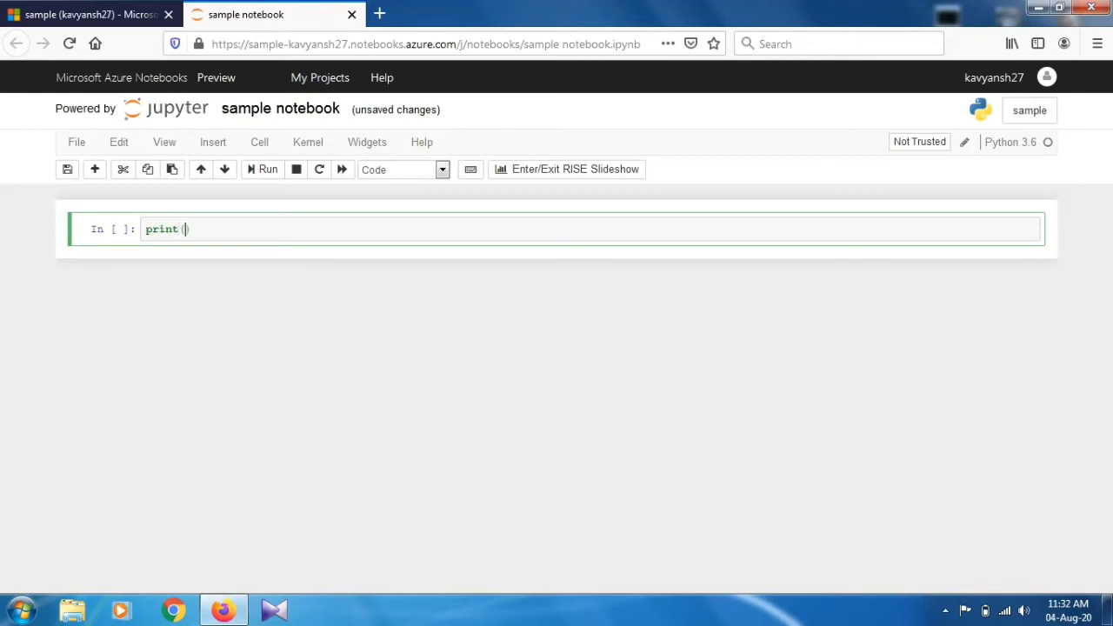
{"action": "type", "text": "\"he"}
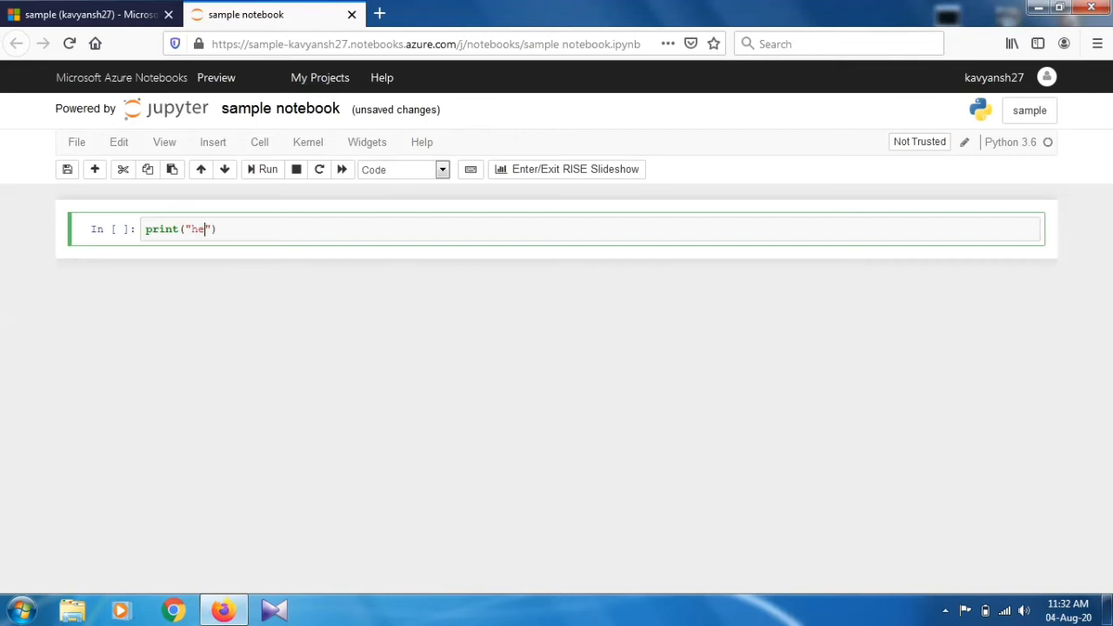
{"action": "type", "text": "llo wor"}
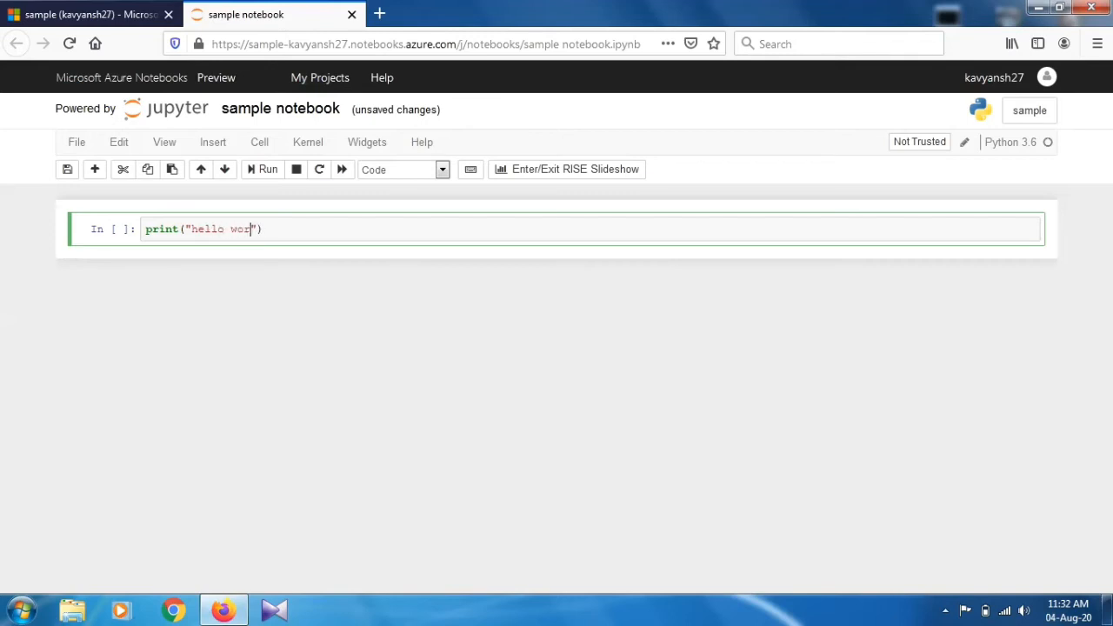
{"action": "type", "text": "ld"}
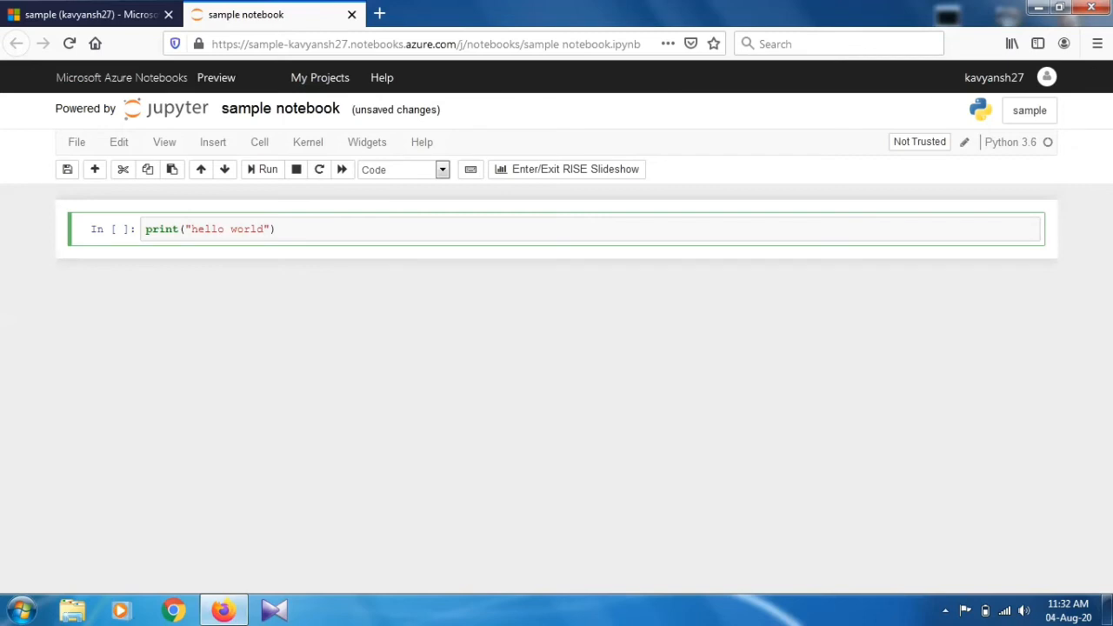
{"action": "left_click", "coordinate": [260, 228]}
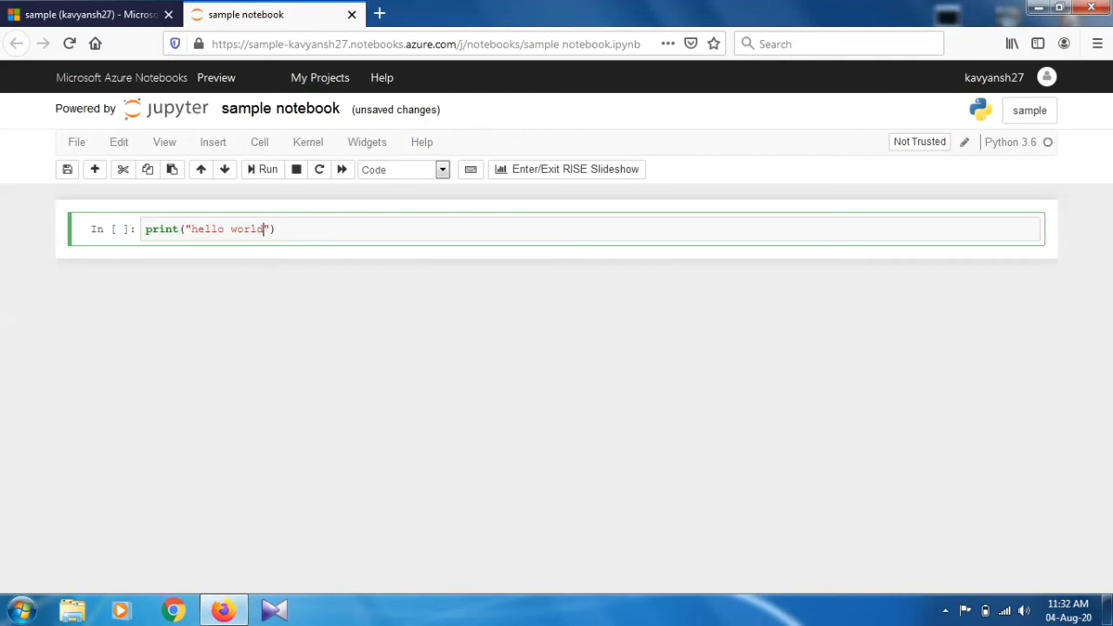
{"action": "key", "text": "shift+enter"}
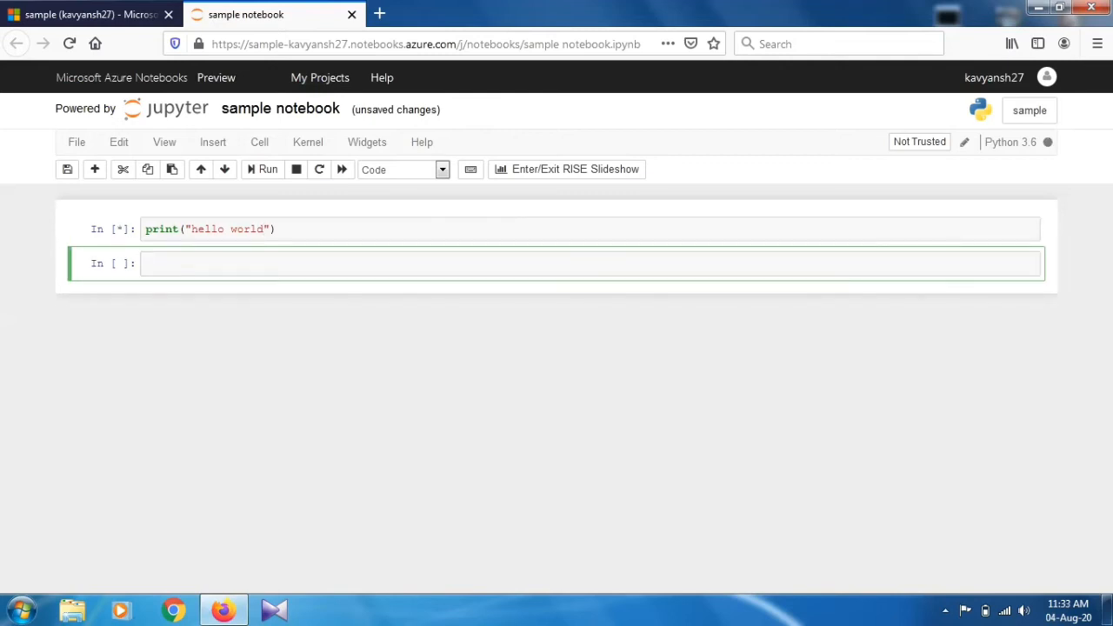
{"action": "left_click", "coordinate": [262, 169]}
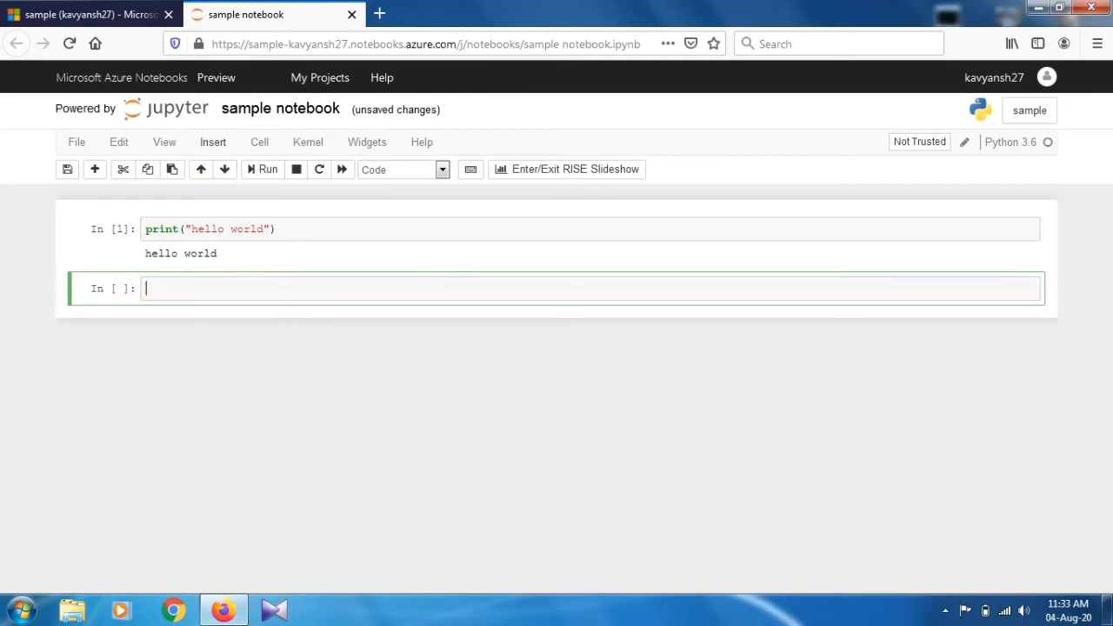
Insert a code cell below and fill it with the text 'jkdkasjdkjkasdsa'
{"action": "left_click", "coordinate": [213, 142]}
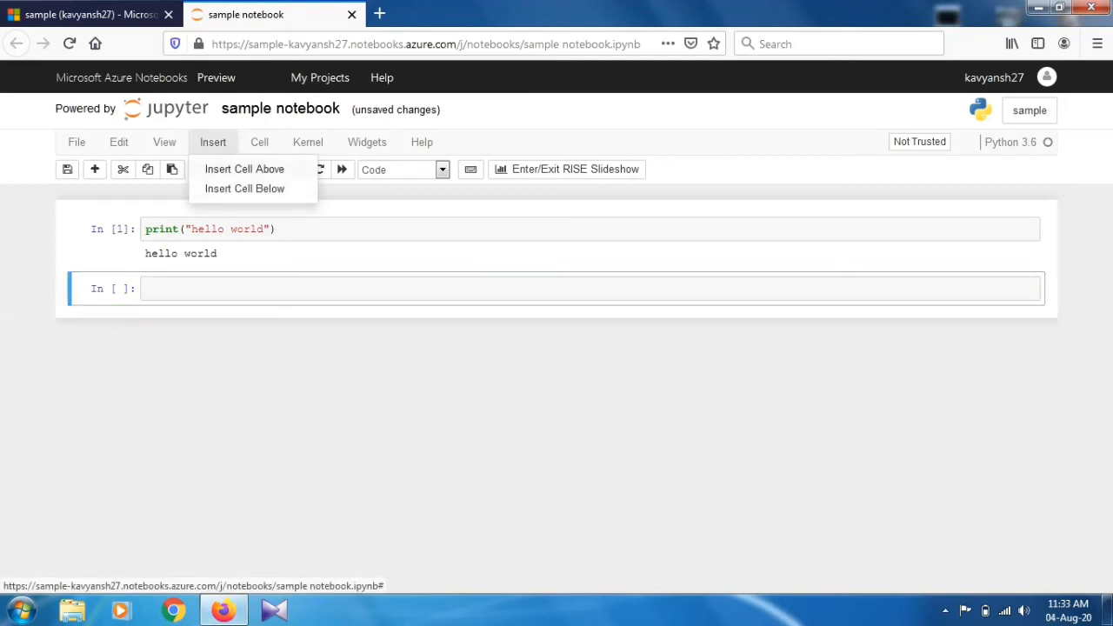
{"action": "mouse_move", "coordinate": [245, 189]}
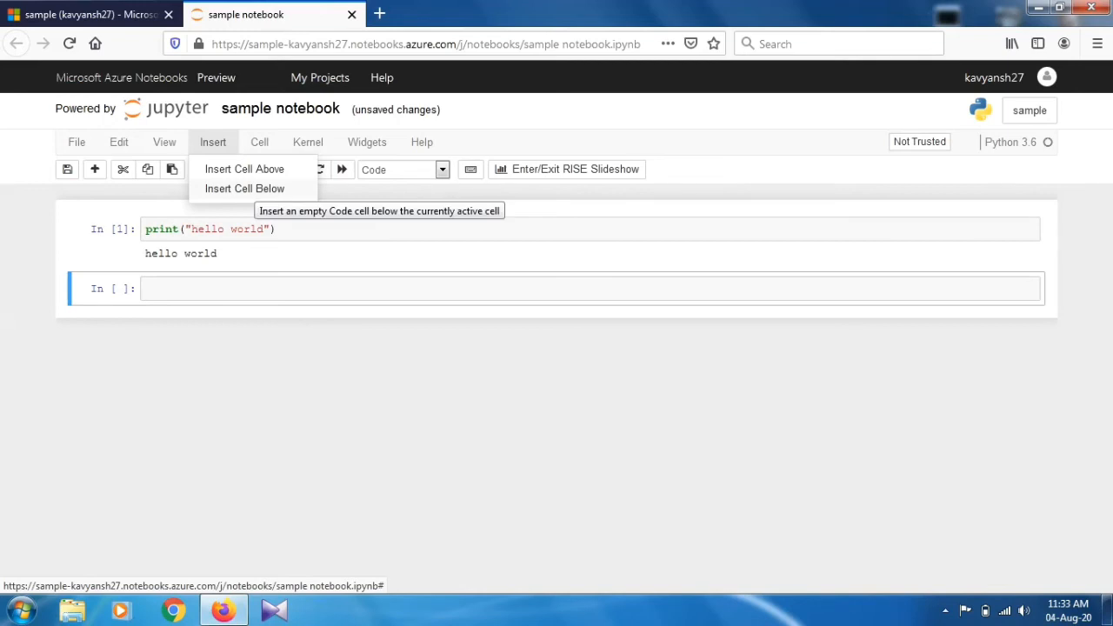
{"action": "left_click", "coordinate": [244, 188]}
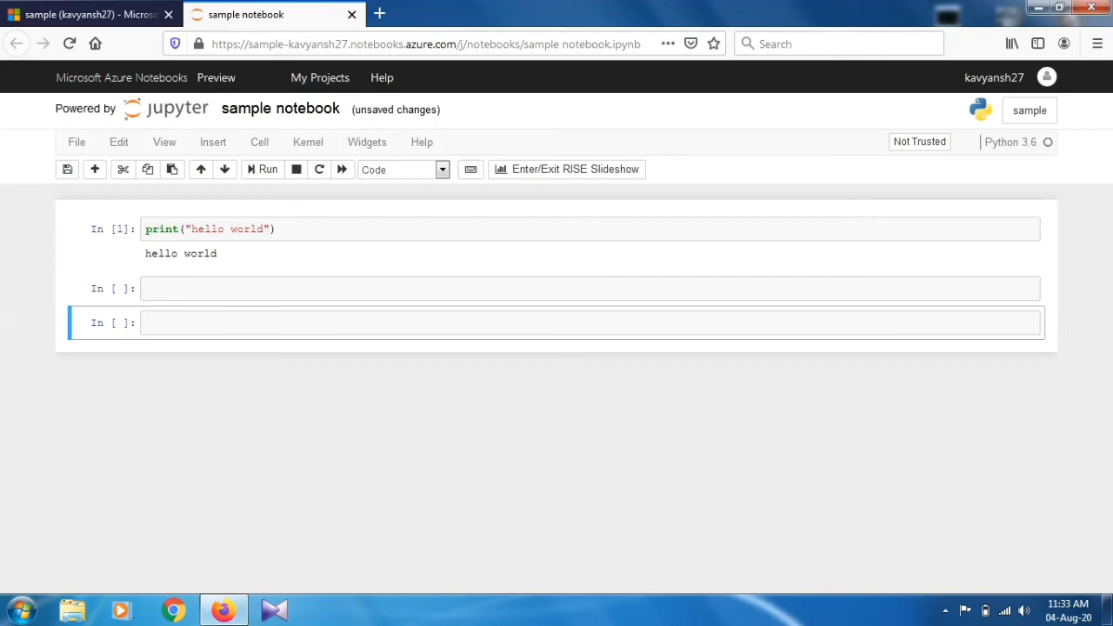
{"action": "type", "text": "jkdkasjdkjkasds"}
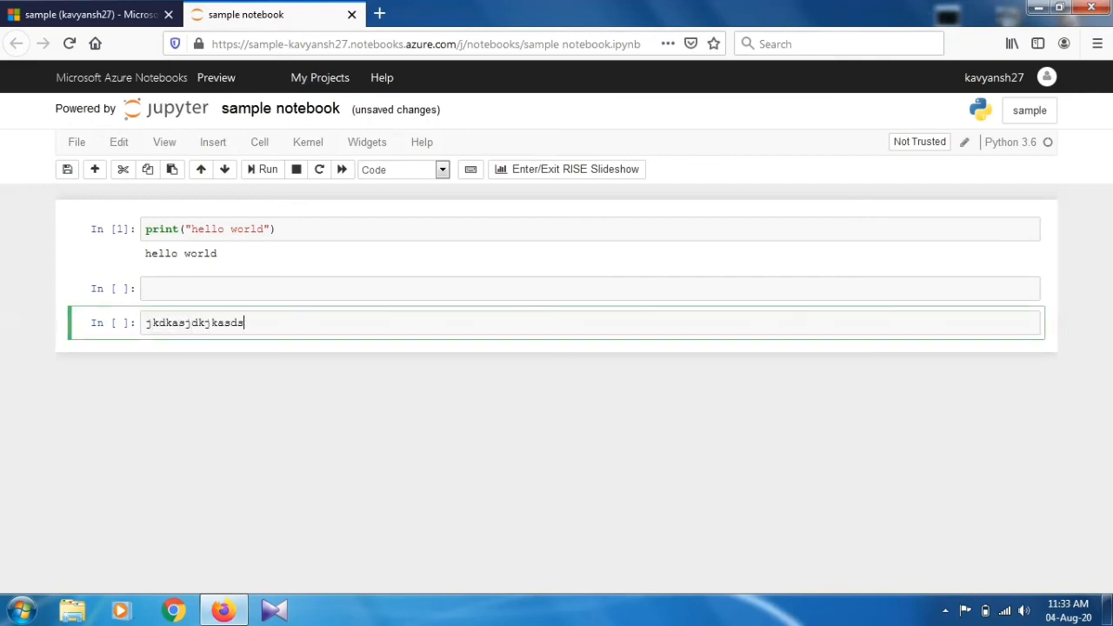
{"action": "type", "text": "a"}
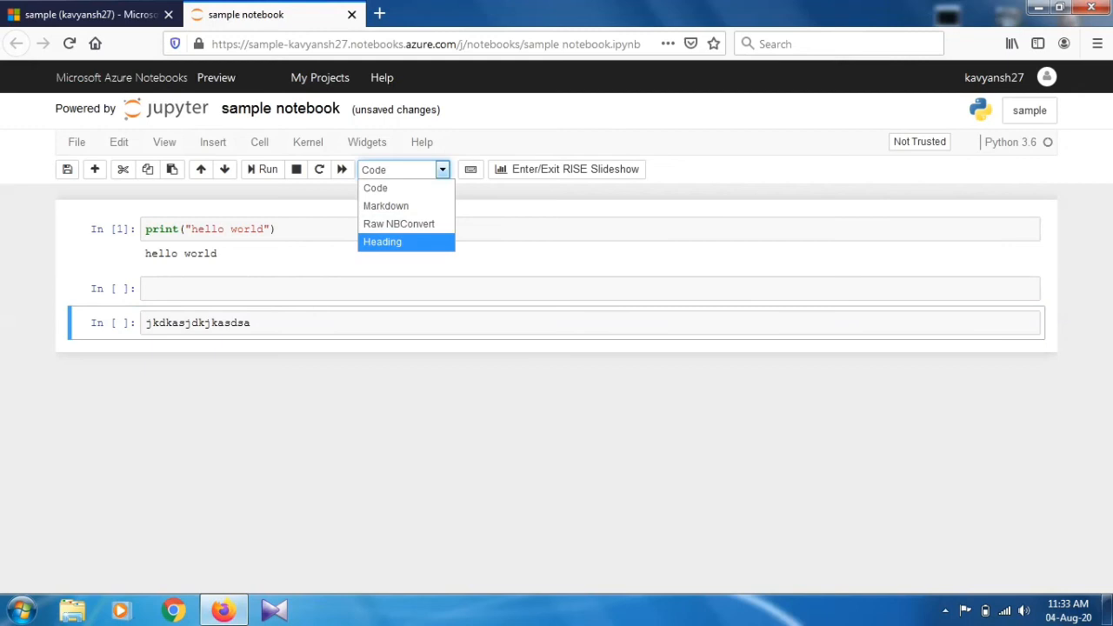
Convert the third cell to a rendered Markdown heading, then return to the 'sample' project page
{"action": "left_click", "coordinate": [381, 242]}
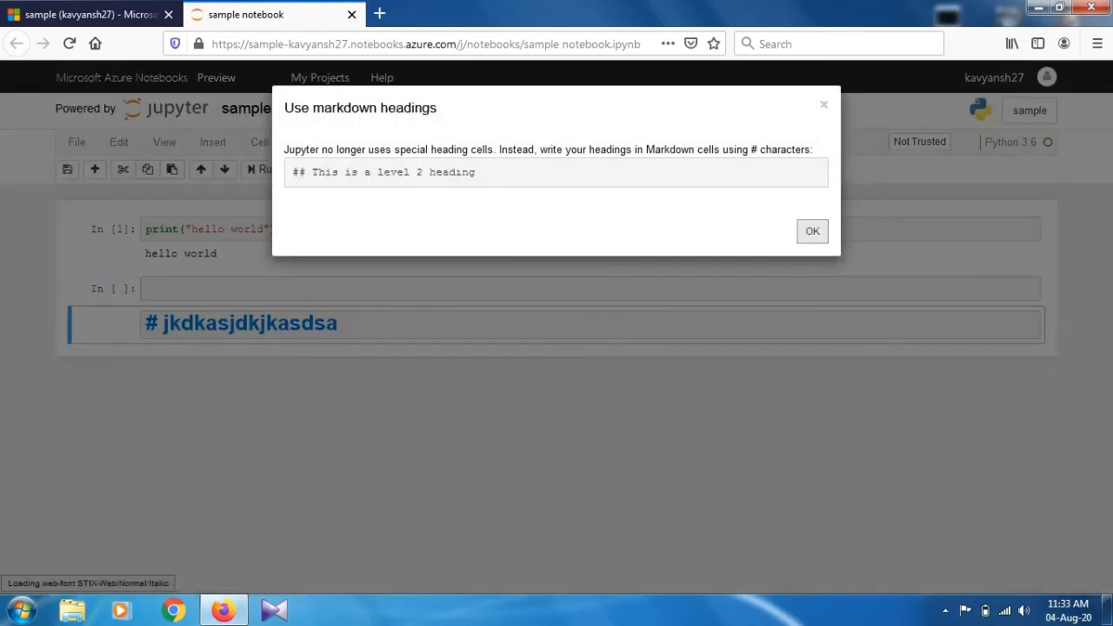
{"action": "left_click", "coordinate": [811, 230]}
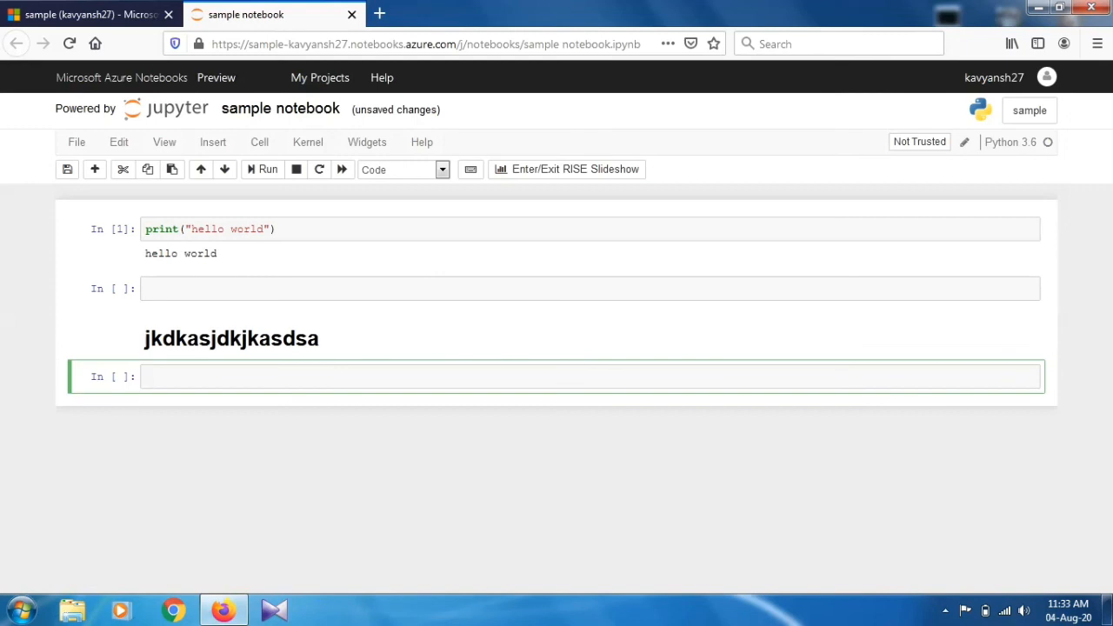
{"action": "left_click", "coordinate": [347, 376]}
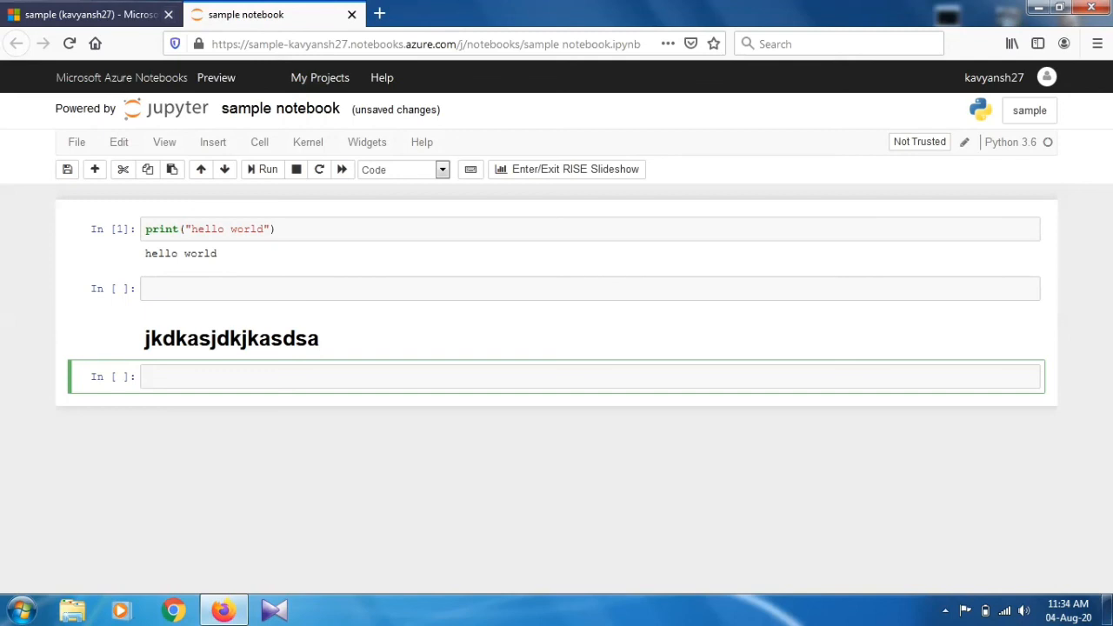
{"action": "left_click", "coordinate": [15, 44]}
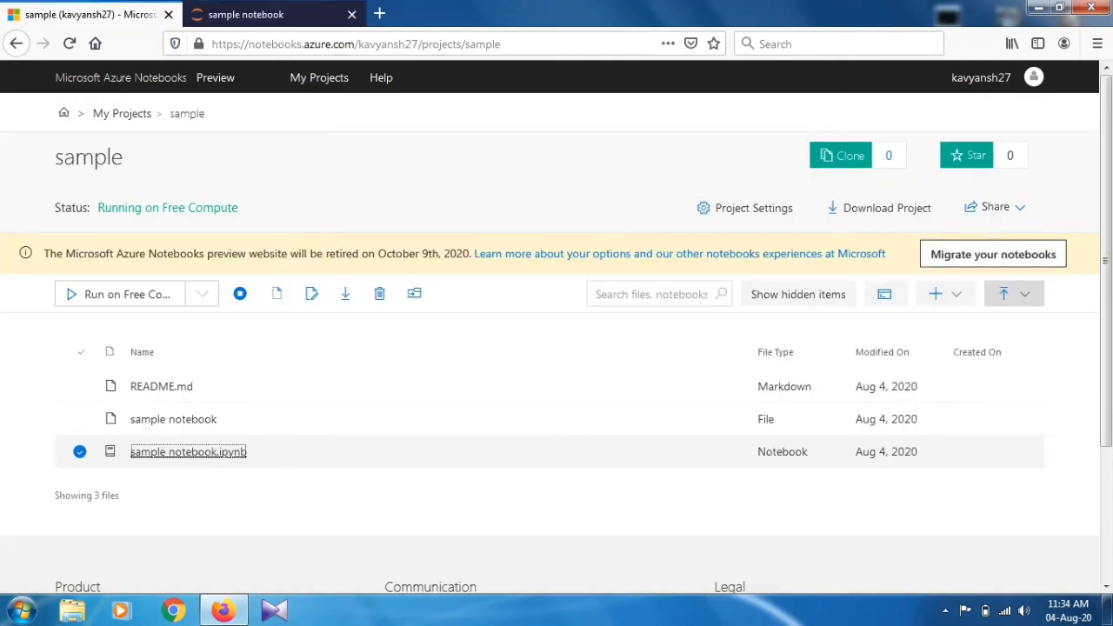
{"action": "left_click", "coordinate": [1003, 293]}
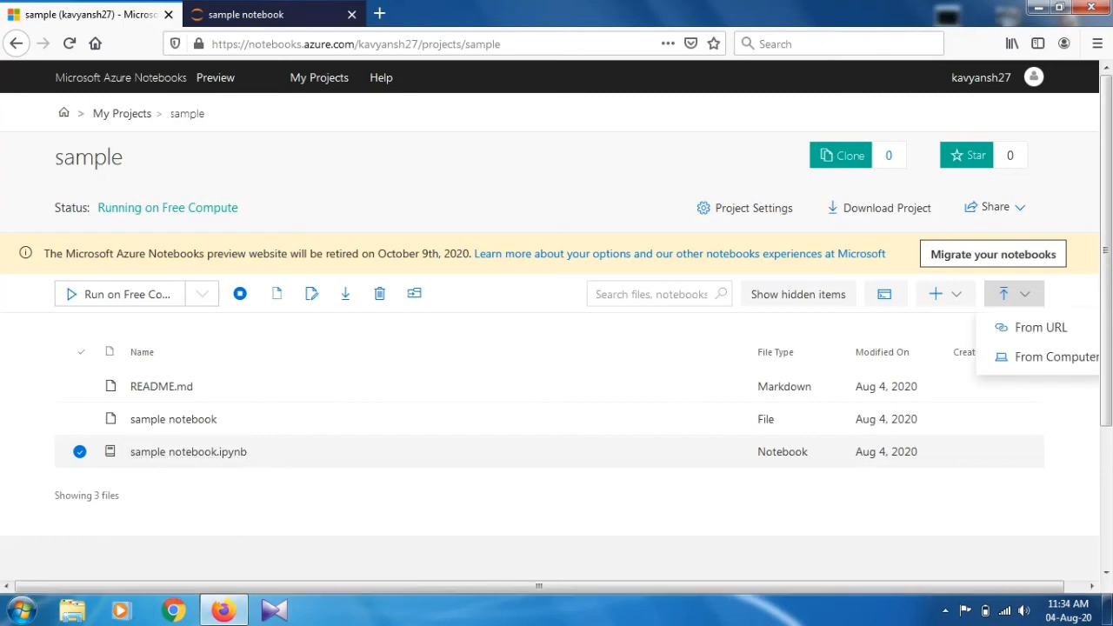
{"action": "mouse_move", "coordinate": [1040, 327]}
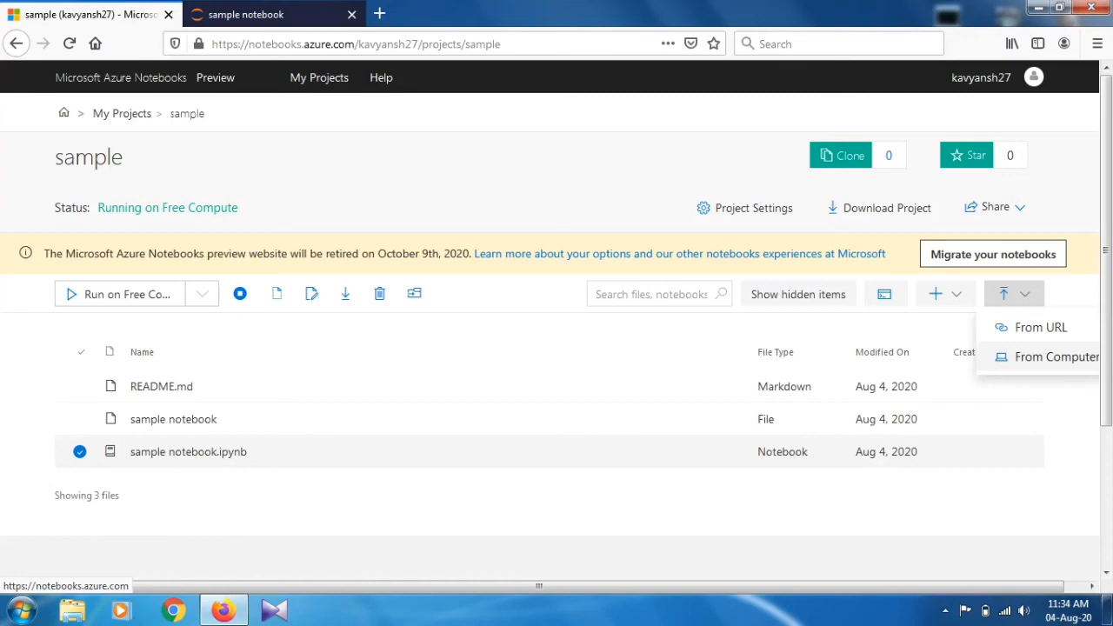
{"action": "left_click", "coordinate": [1056, 357]}
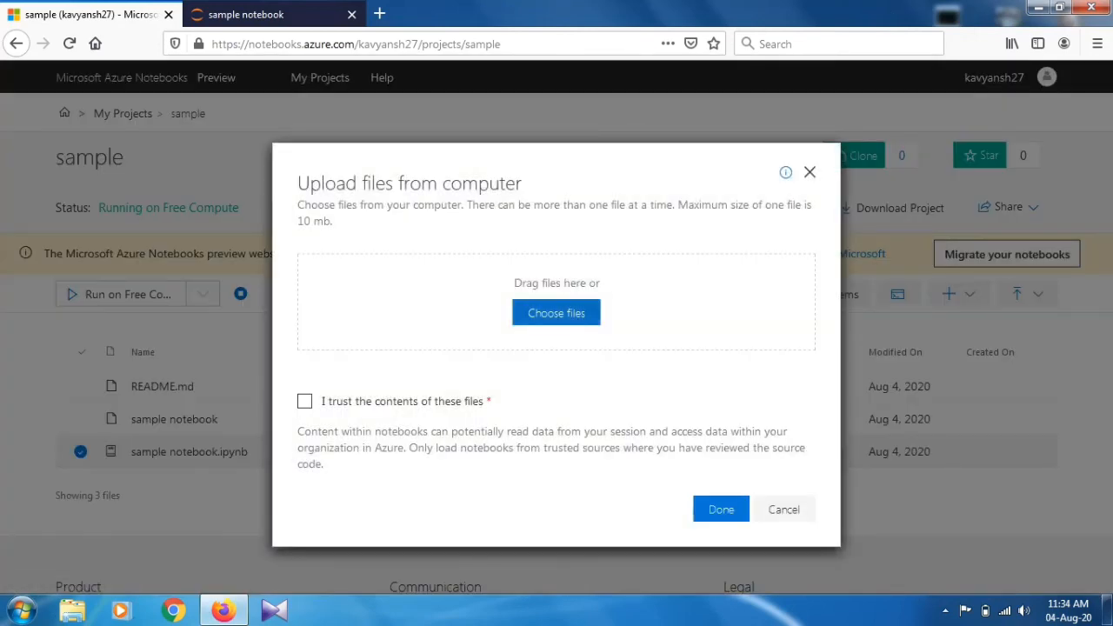
{"action": "left_click", "coordinate": [556, 312]}
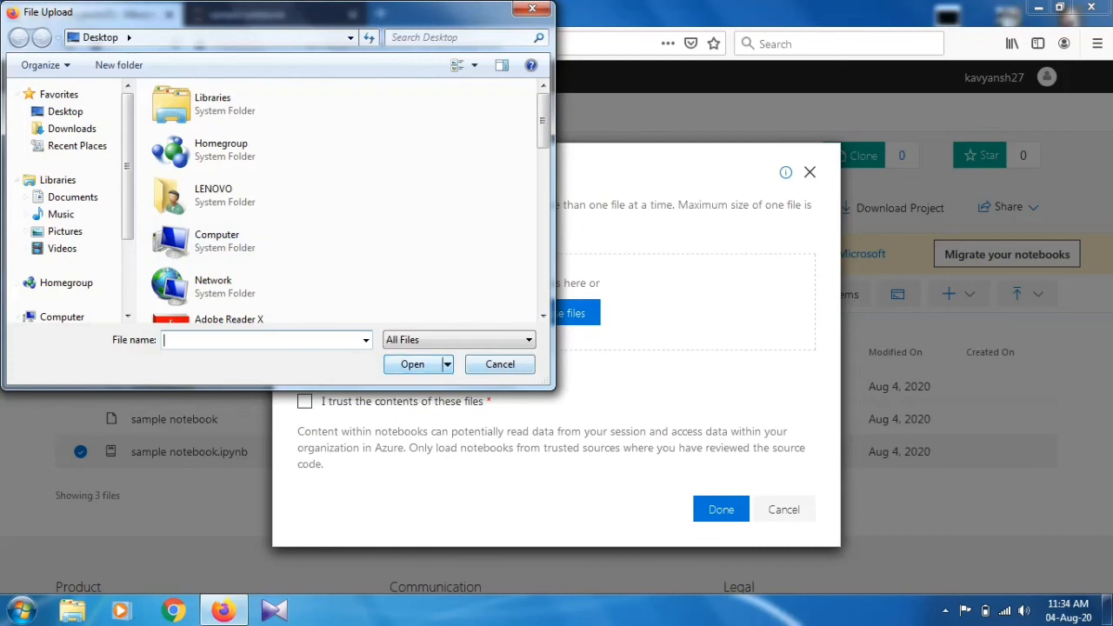
{"action": "left_click", "coordinate": [499, 364]}
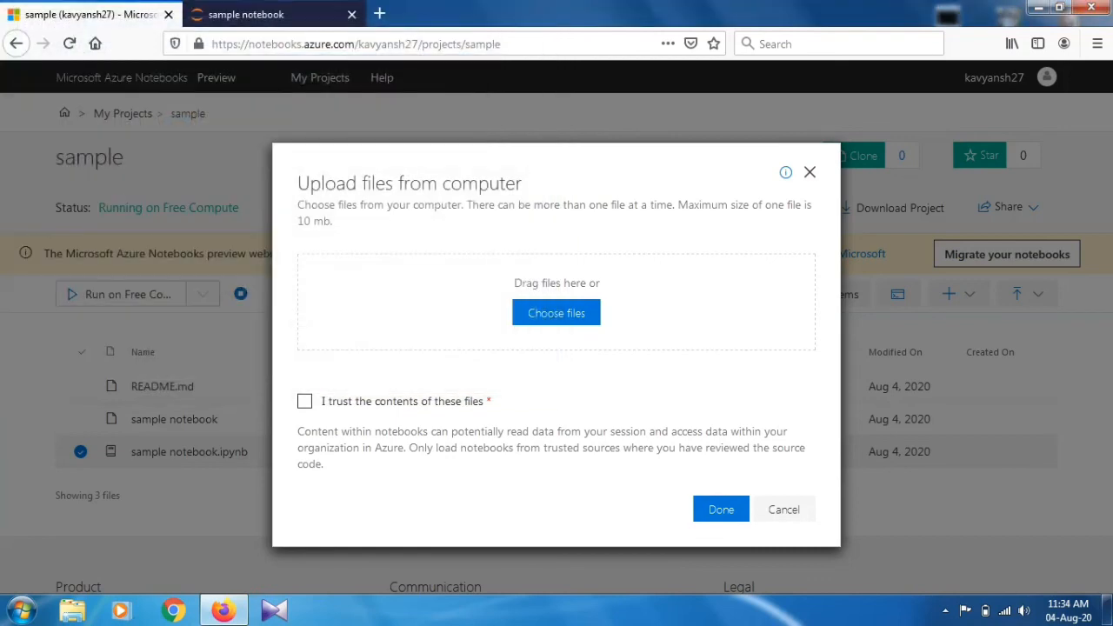
{"action": "left_click", "coordinate": [782, 509]}
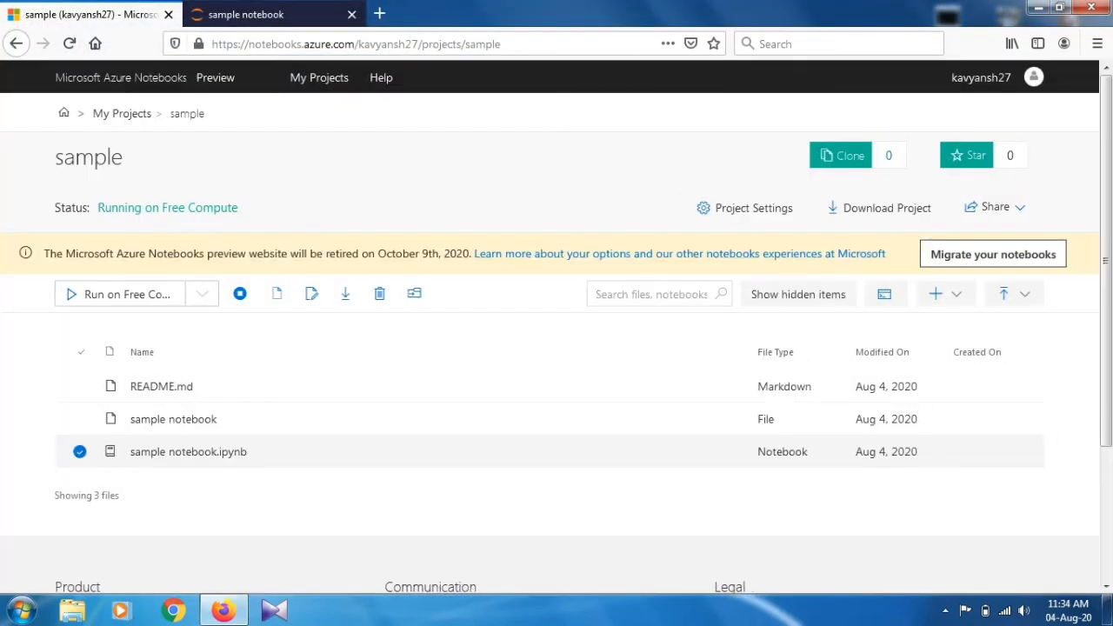